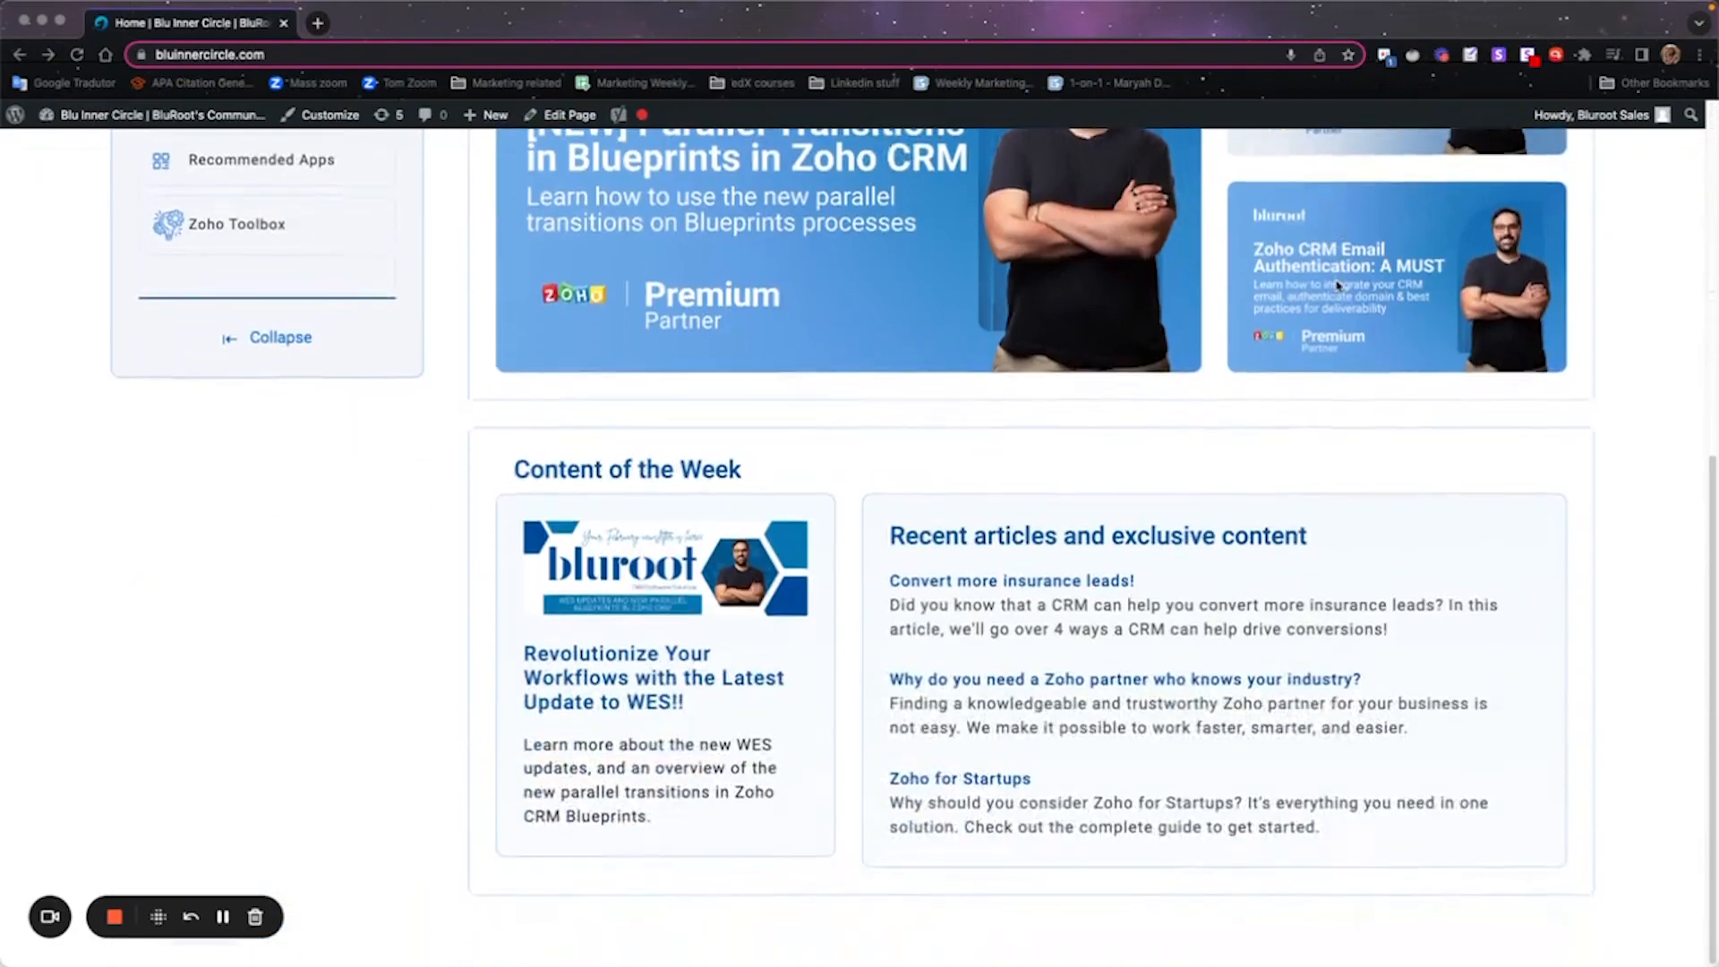
Tour Rolodex, Zoho Extensions, Recommended Apps and Zoho Toolbox, then download the Campaigns Installation Checklist.
{"action": "left_click", "coordinate": [230, 636]}
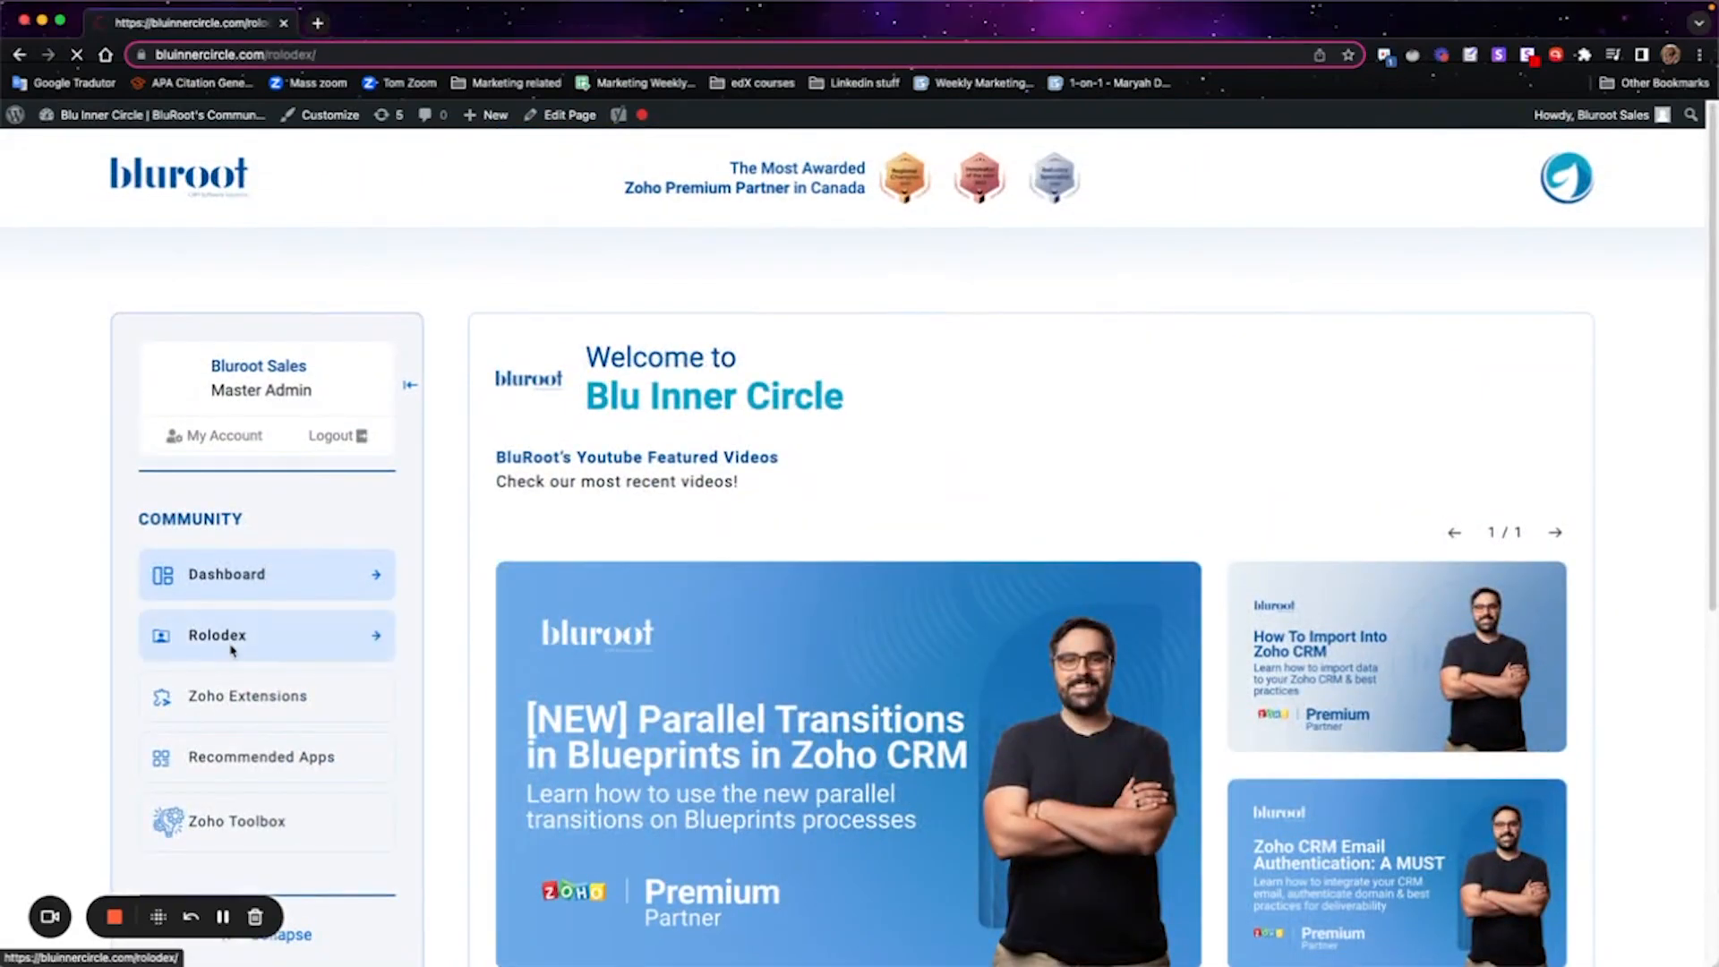
{"action": "left_click", "coordinate": [265, 635]}
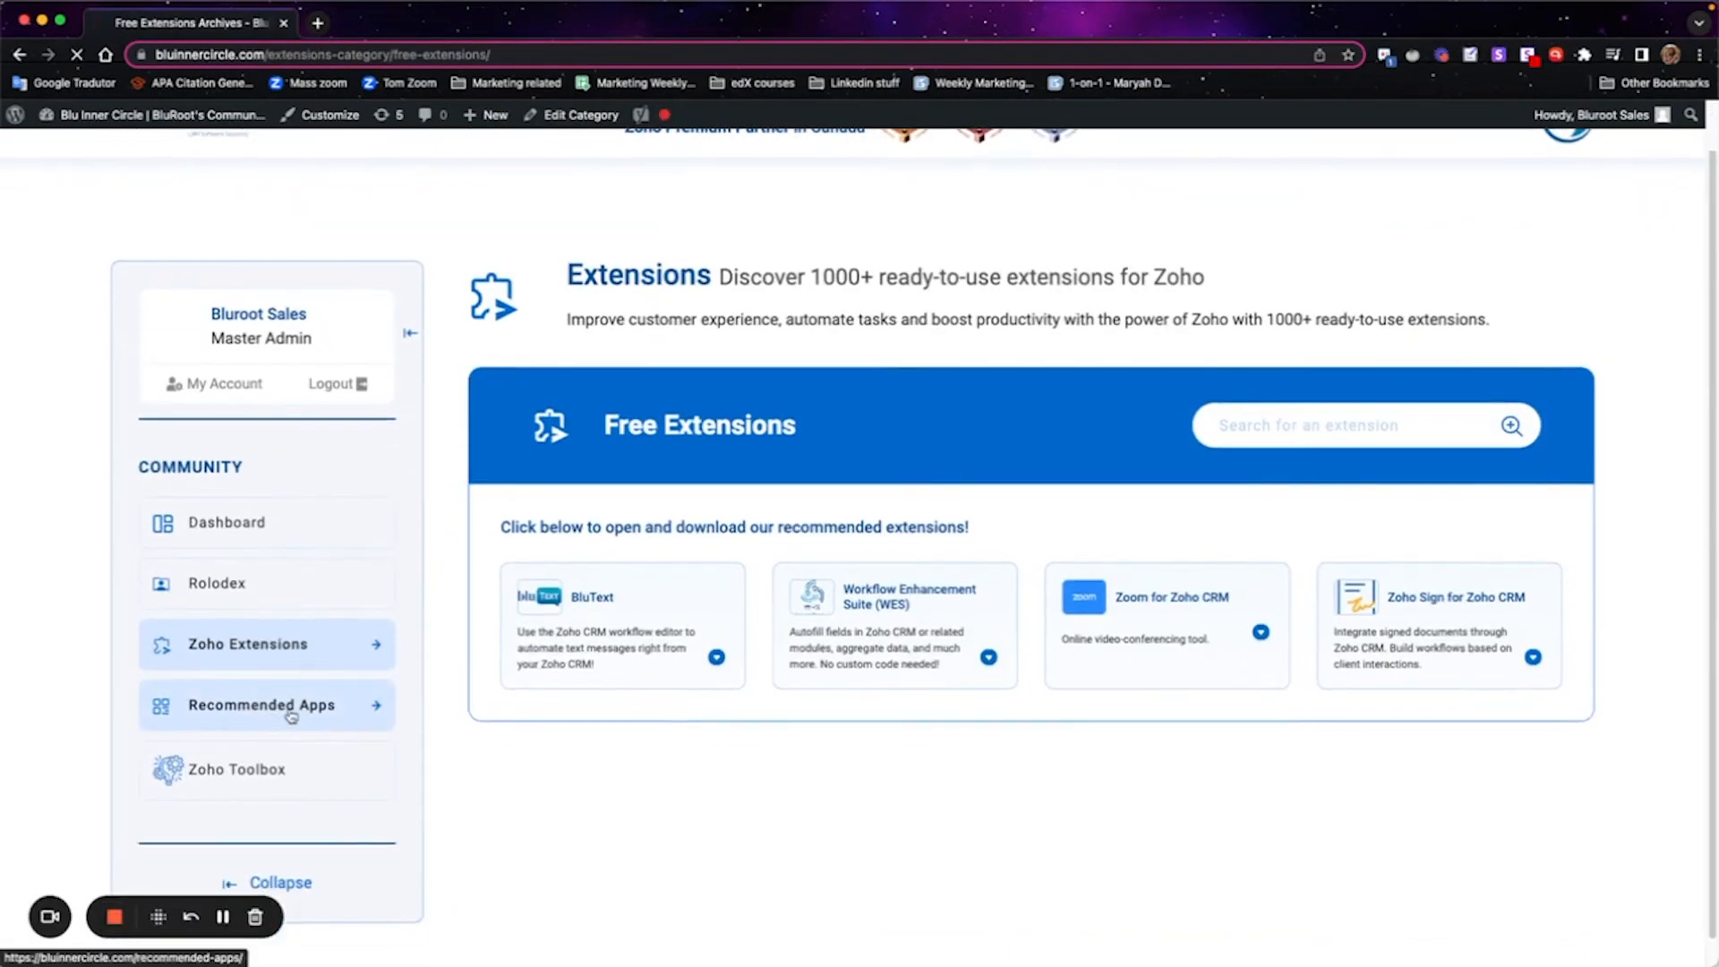
{"action": "left_click", "coordinate": [264, 705]}
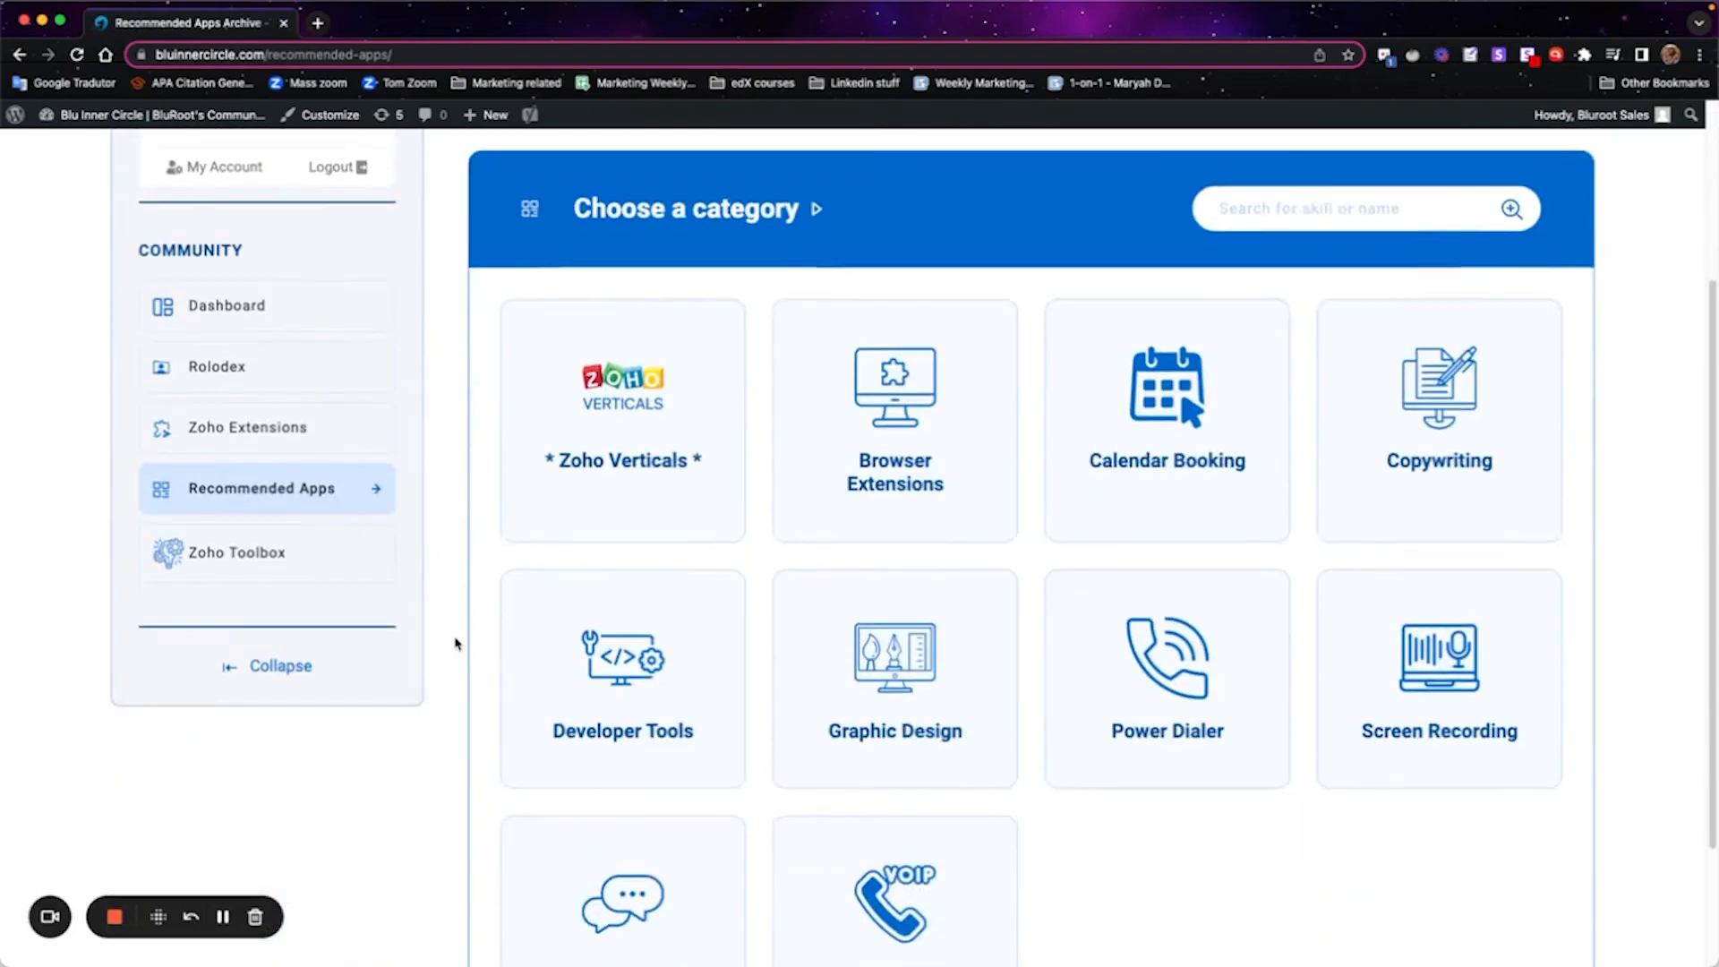
{"action": "left_click", "coordinate": [239, 551]}
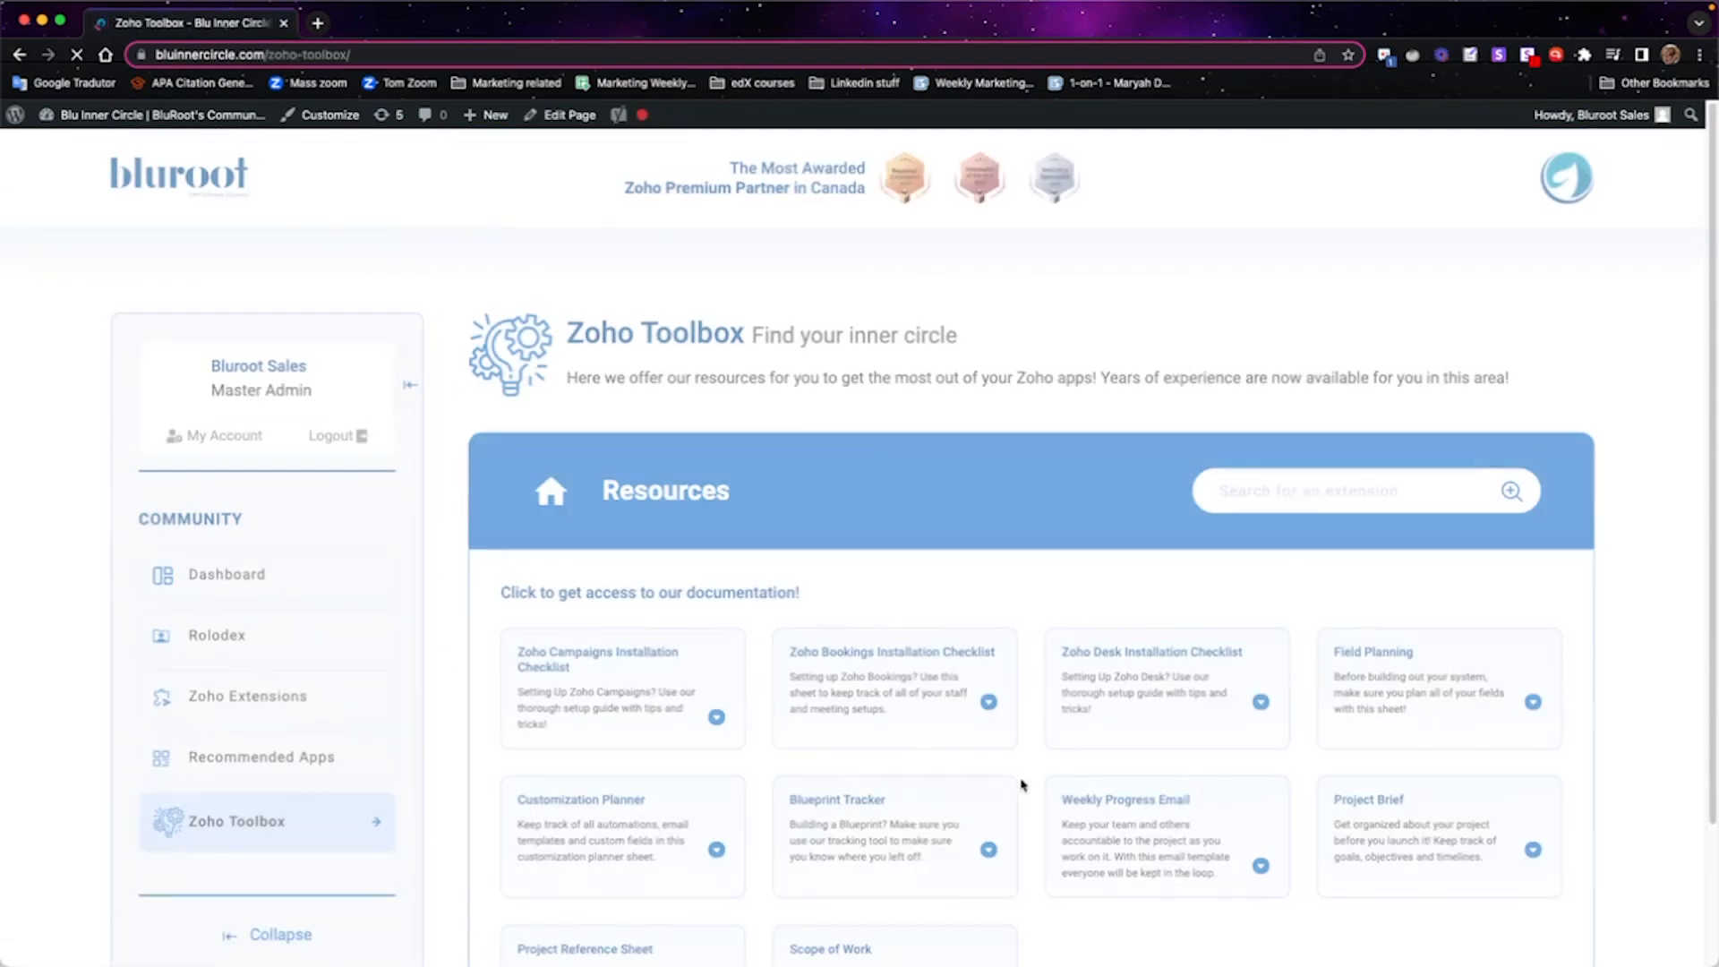
{"action": "left_click", "coordinate": [717, 716]}
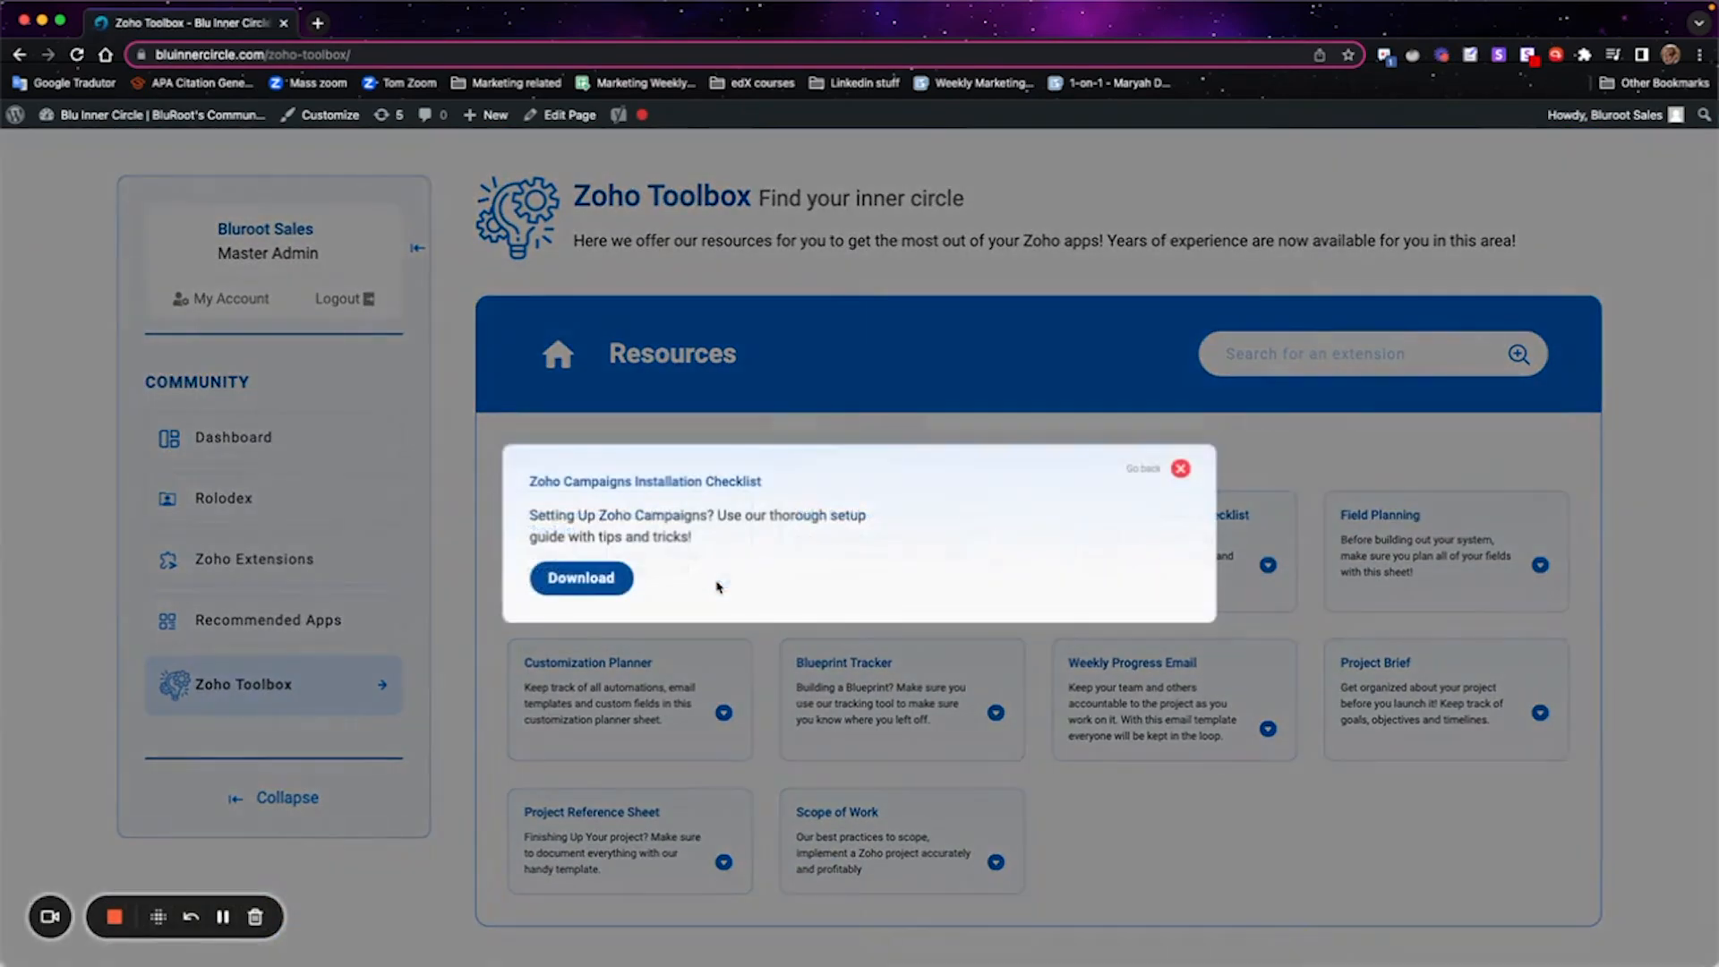
{"action": "left_click", "coordinate": [1181, 468]}
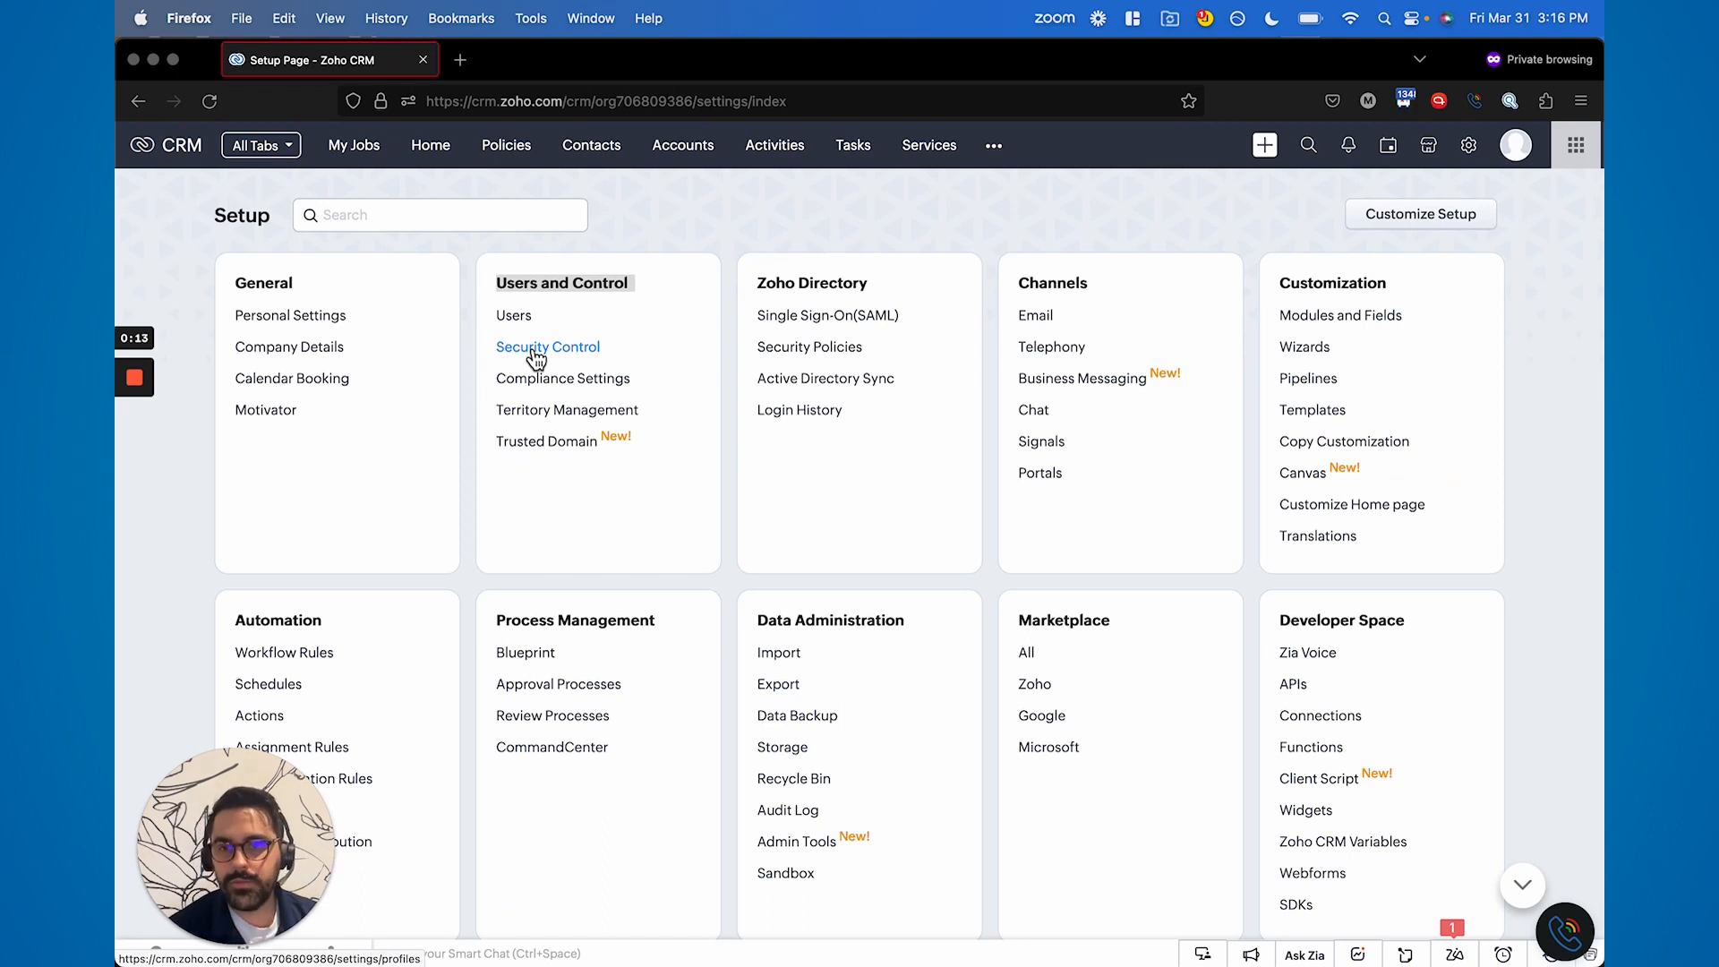
Open Security Control to list the Administrator and Standard profiles.
{"action": "left_click", "coordinate": [547, 346]}
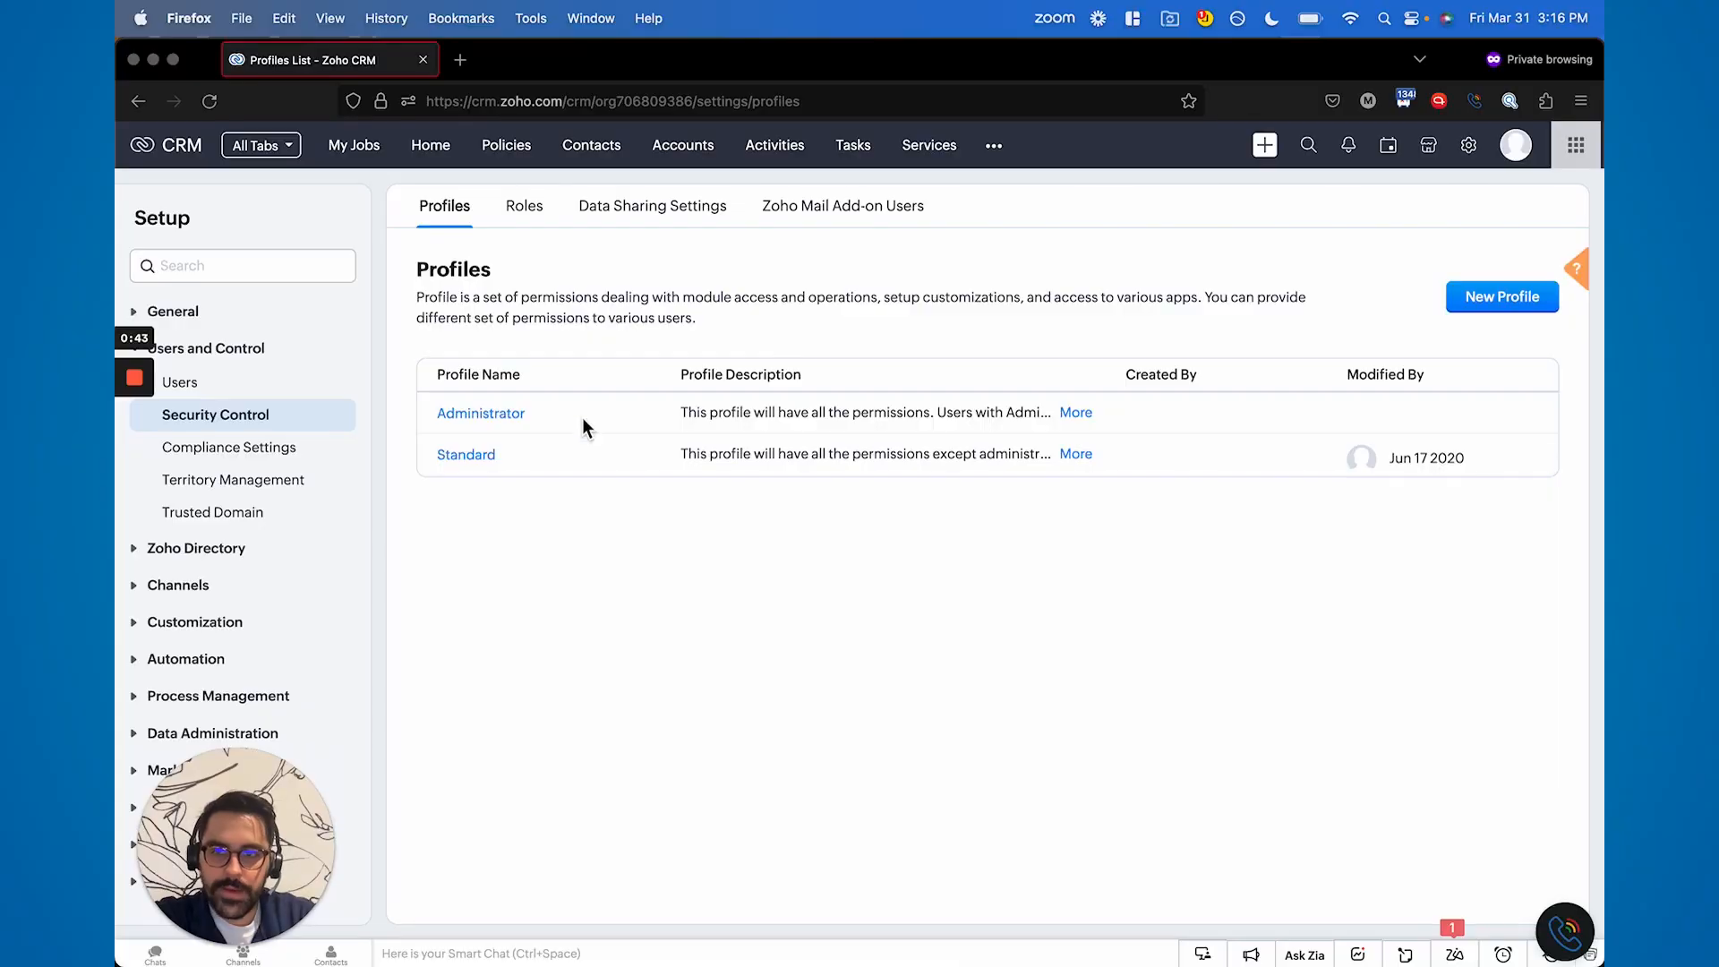
Start a new profile cloned from Administrator, with the name still blank.
{"action": "left_click", "coordinate": [464, 454]}
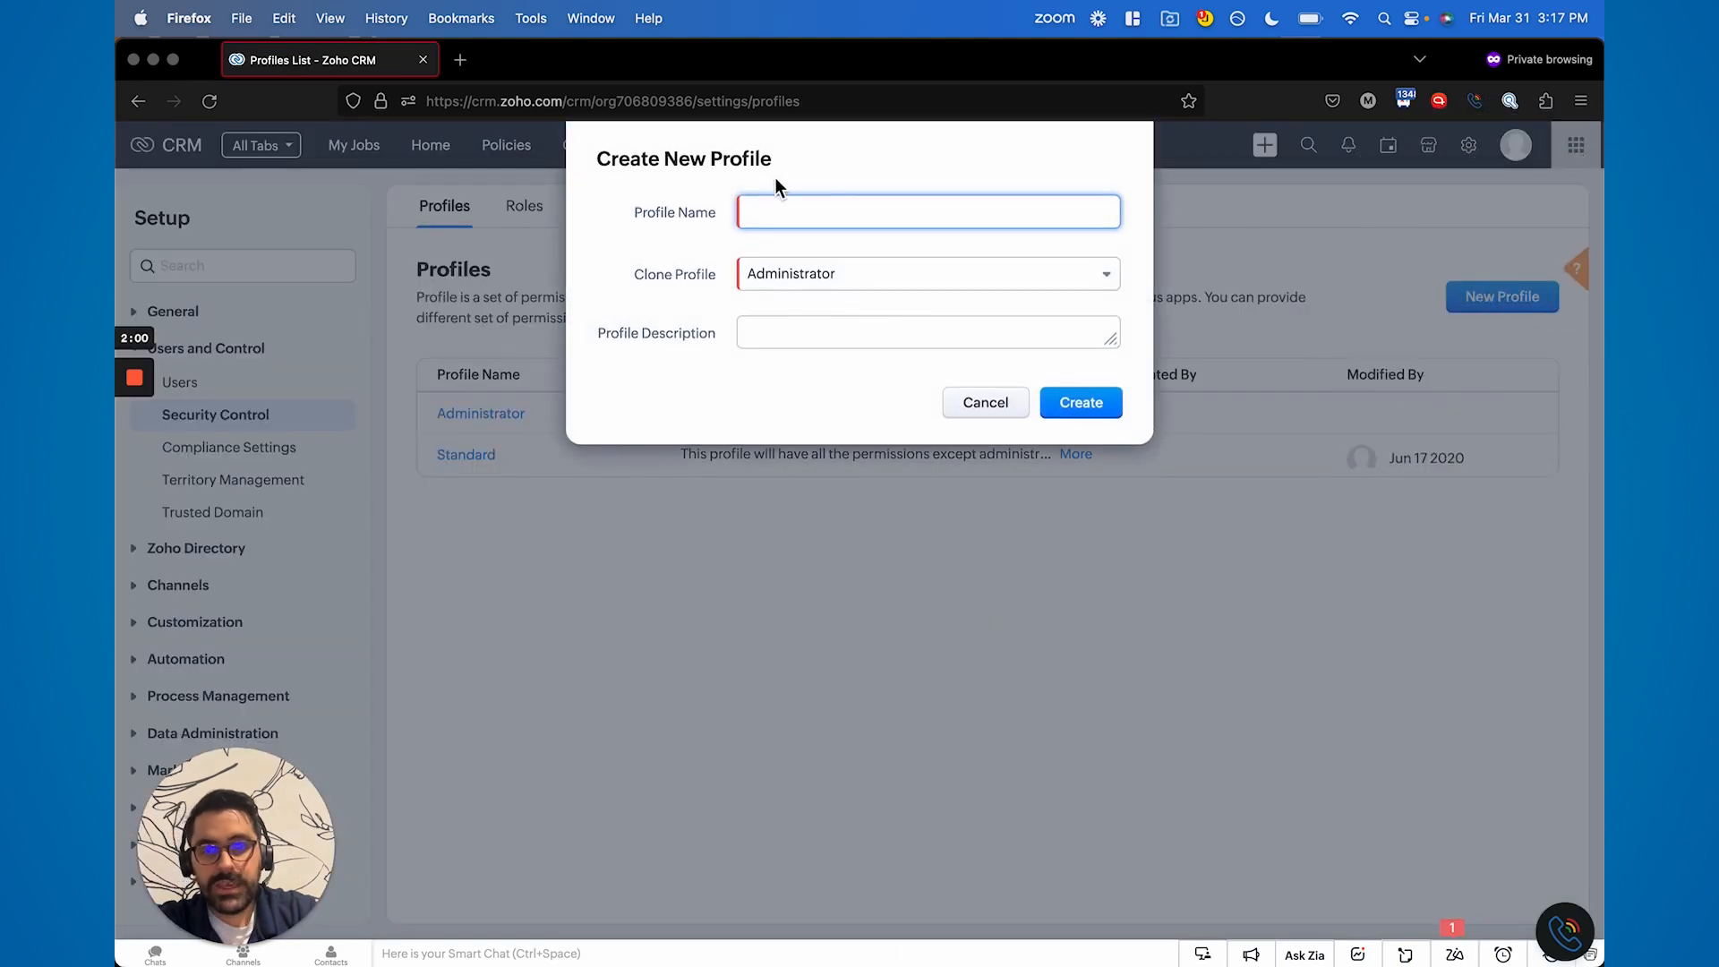
Discard the new profile and view Standard's module permissions for Policies, Contacts, Accounts and Tasks.
{"action": "left_click", "coordinate": [927, 274]}
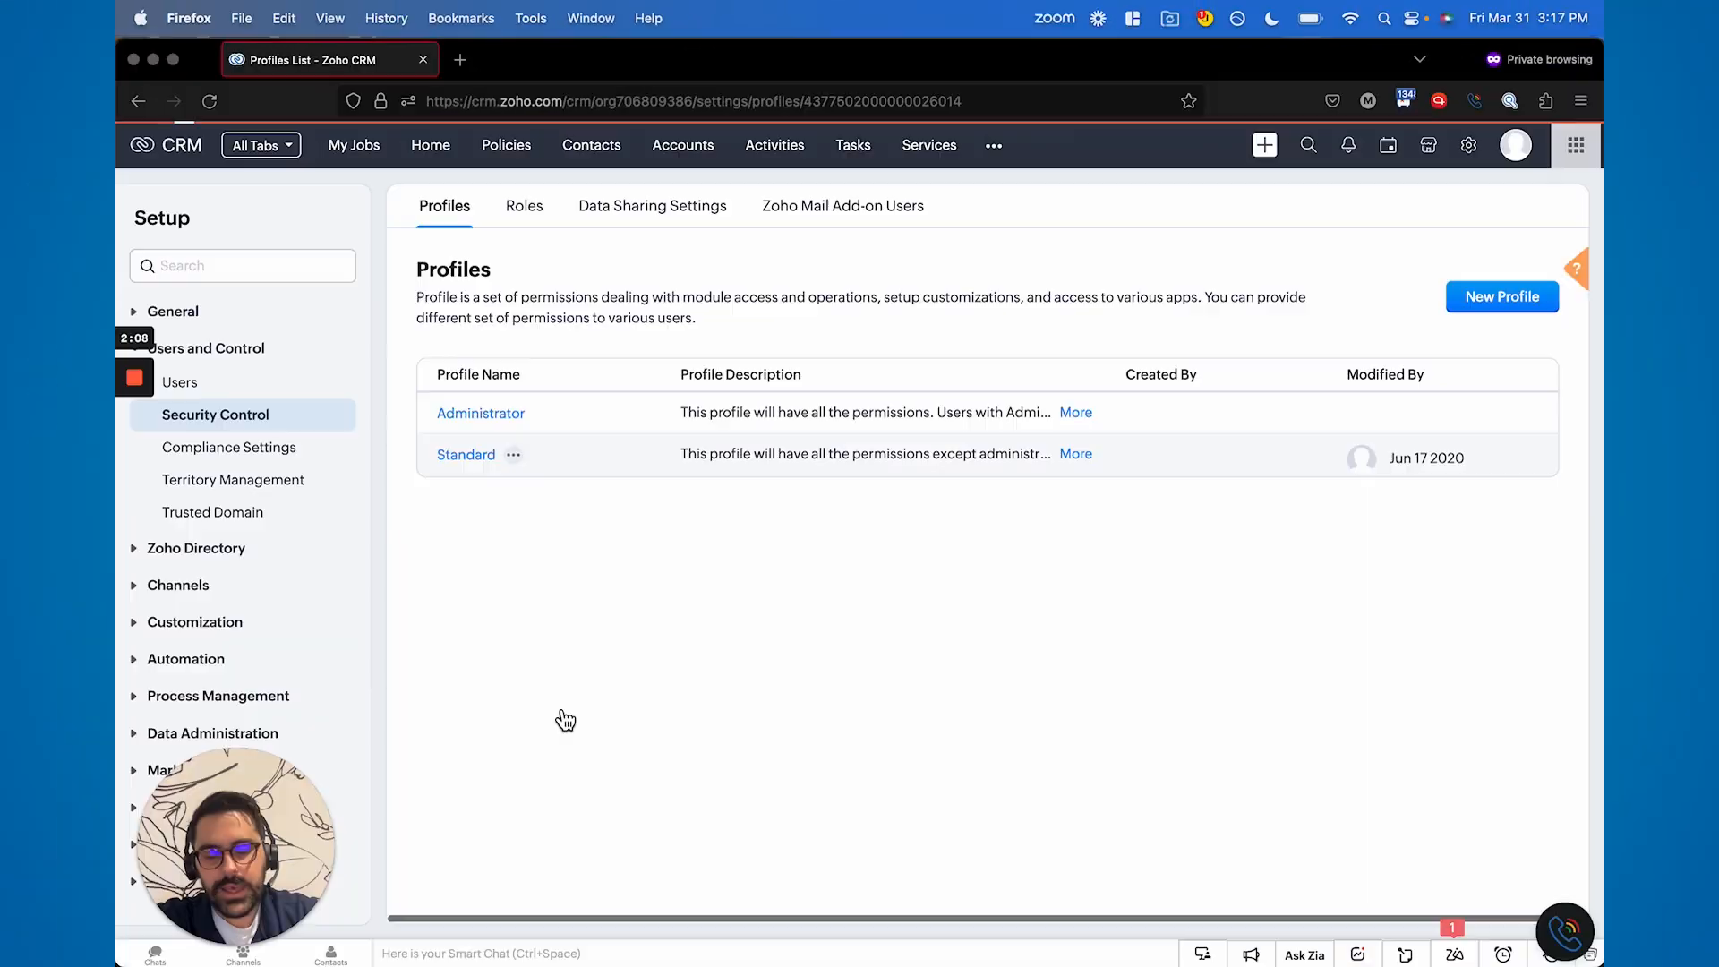
{"action": "left_click", "coordinate": [464, 454]}
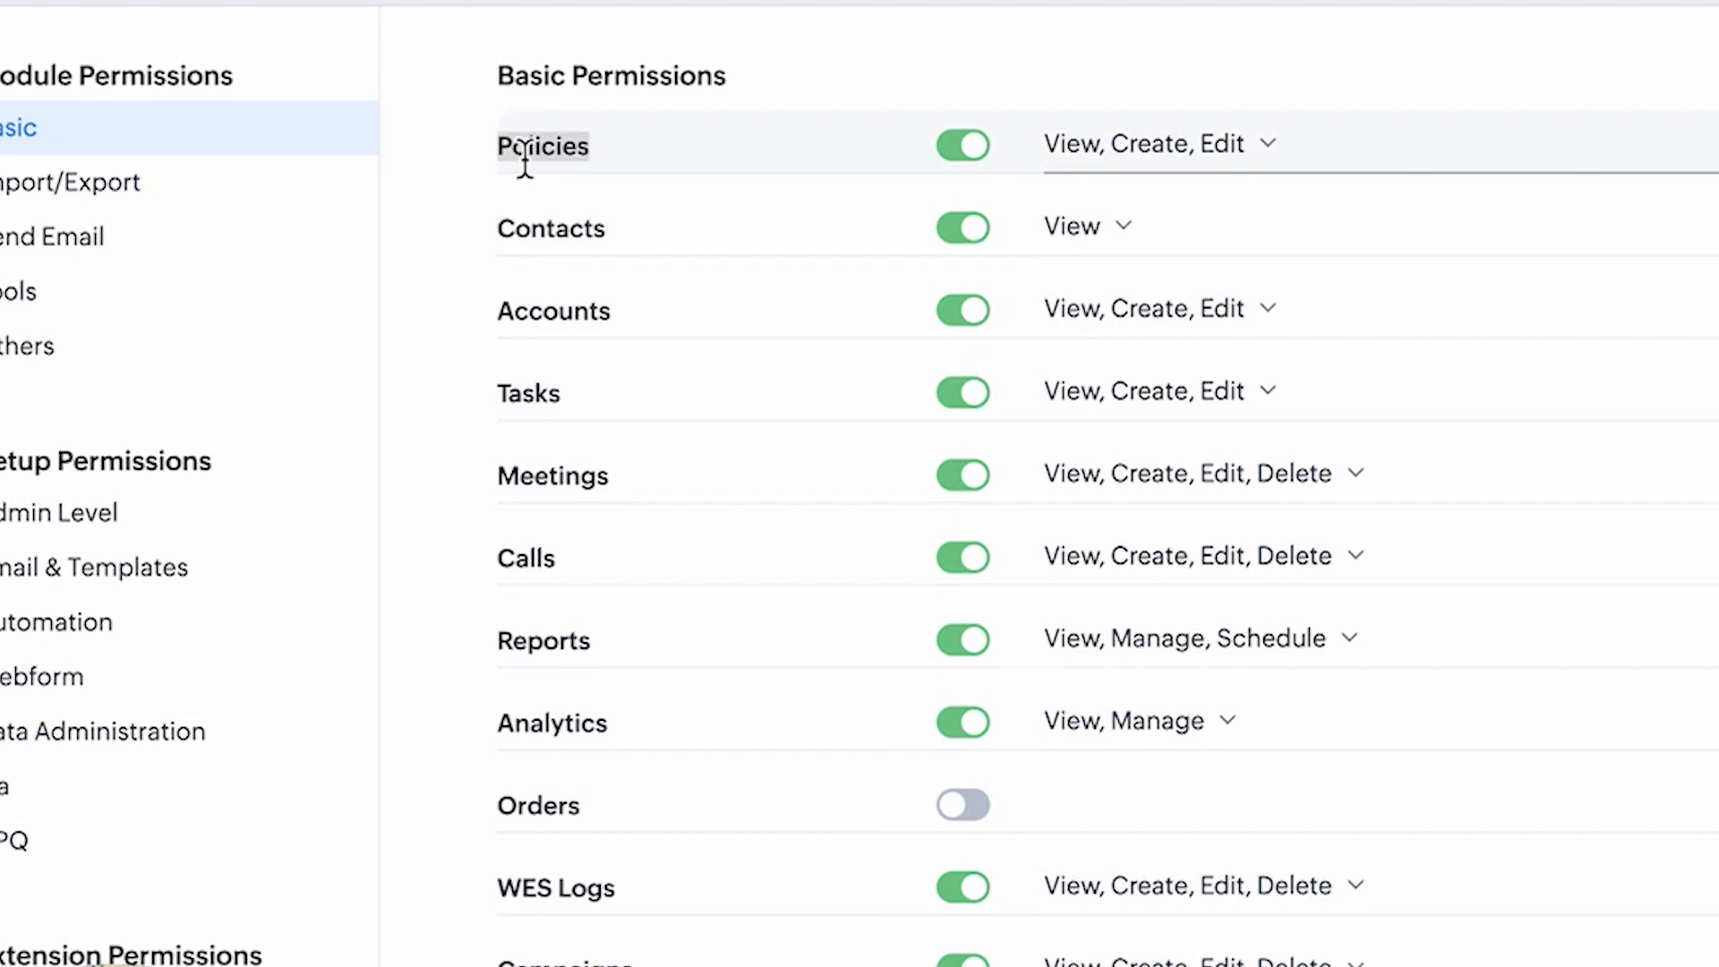
Grant the Standard profile Delete on Policies and remove Delete from Meetings and Calls.
{"action": "left_click", "coordinate": [961, 144]}
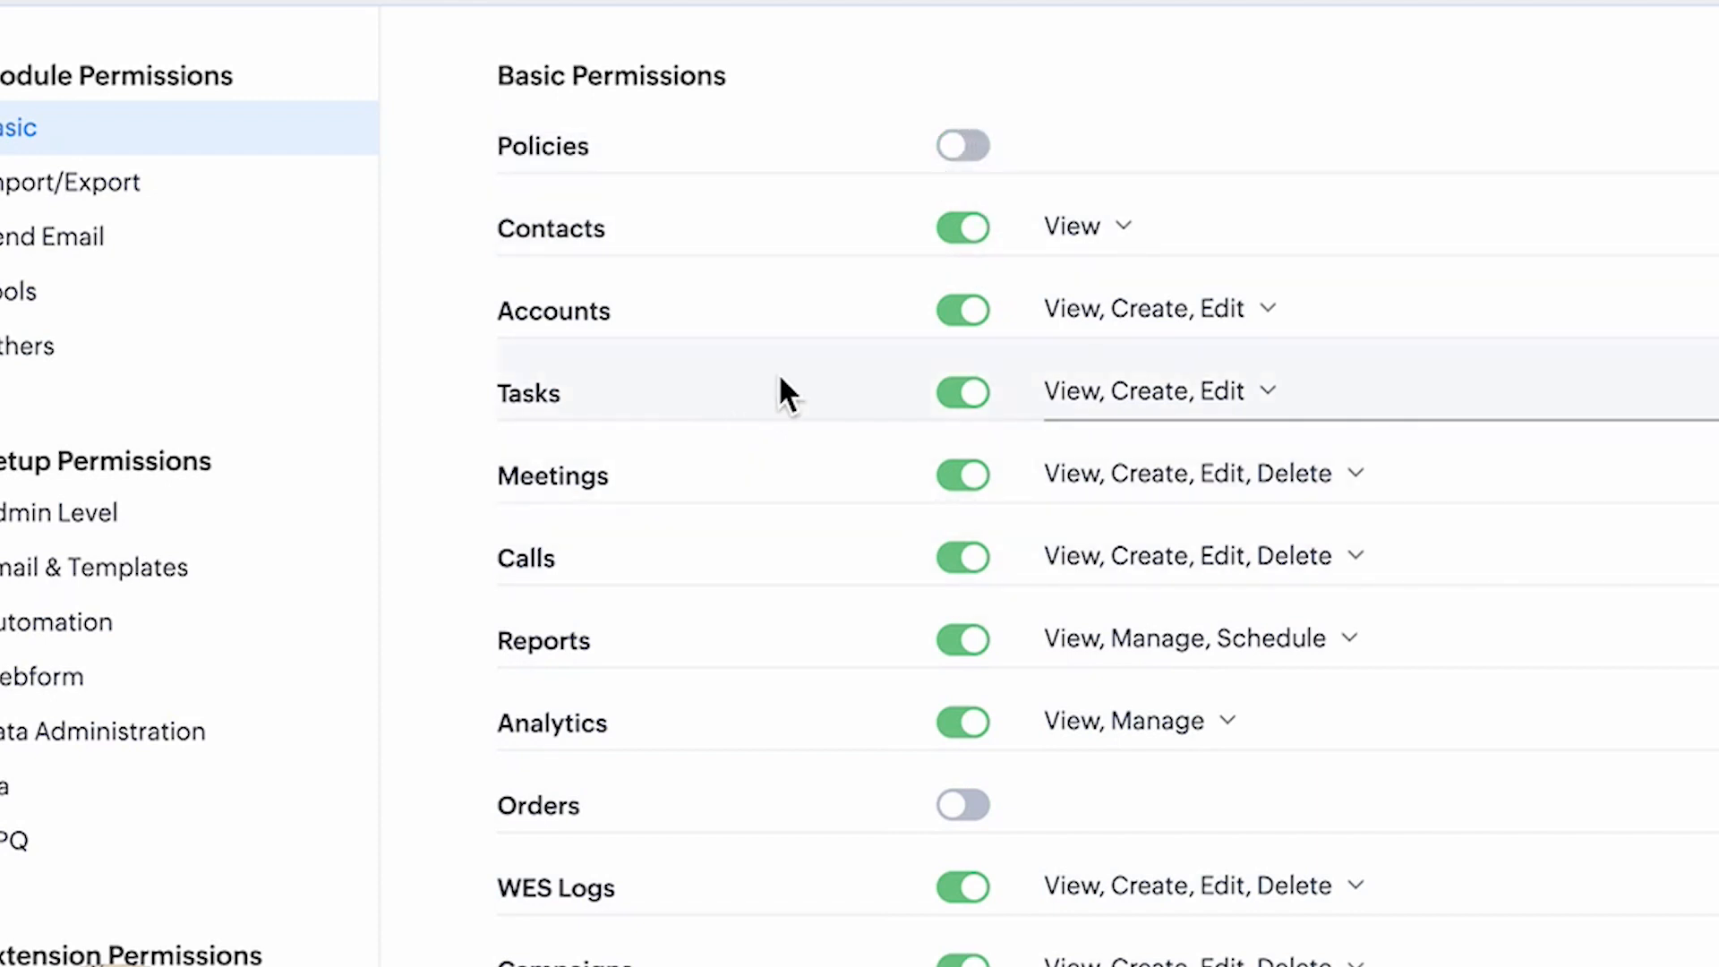
{"action": "left_click", "coordinate": [961, 144]}
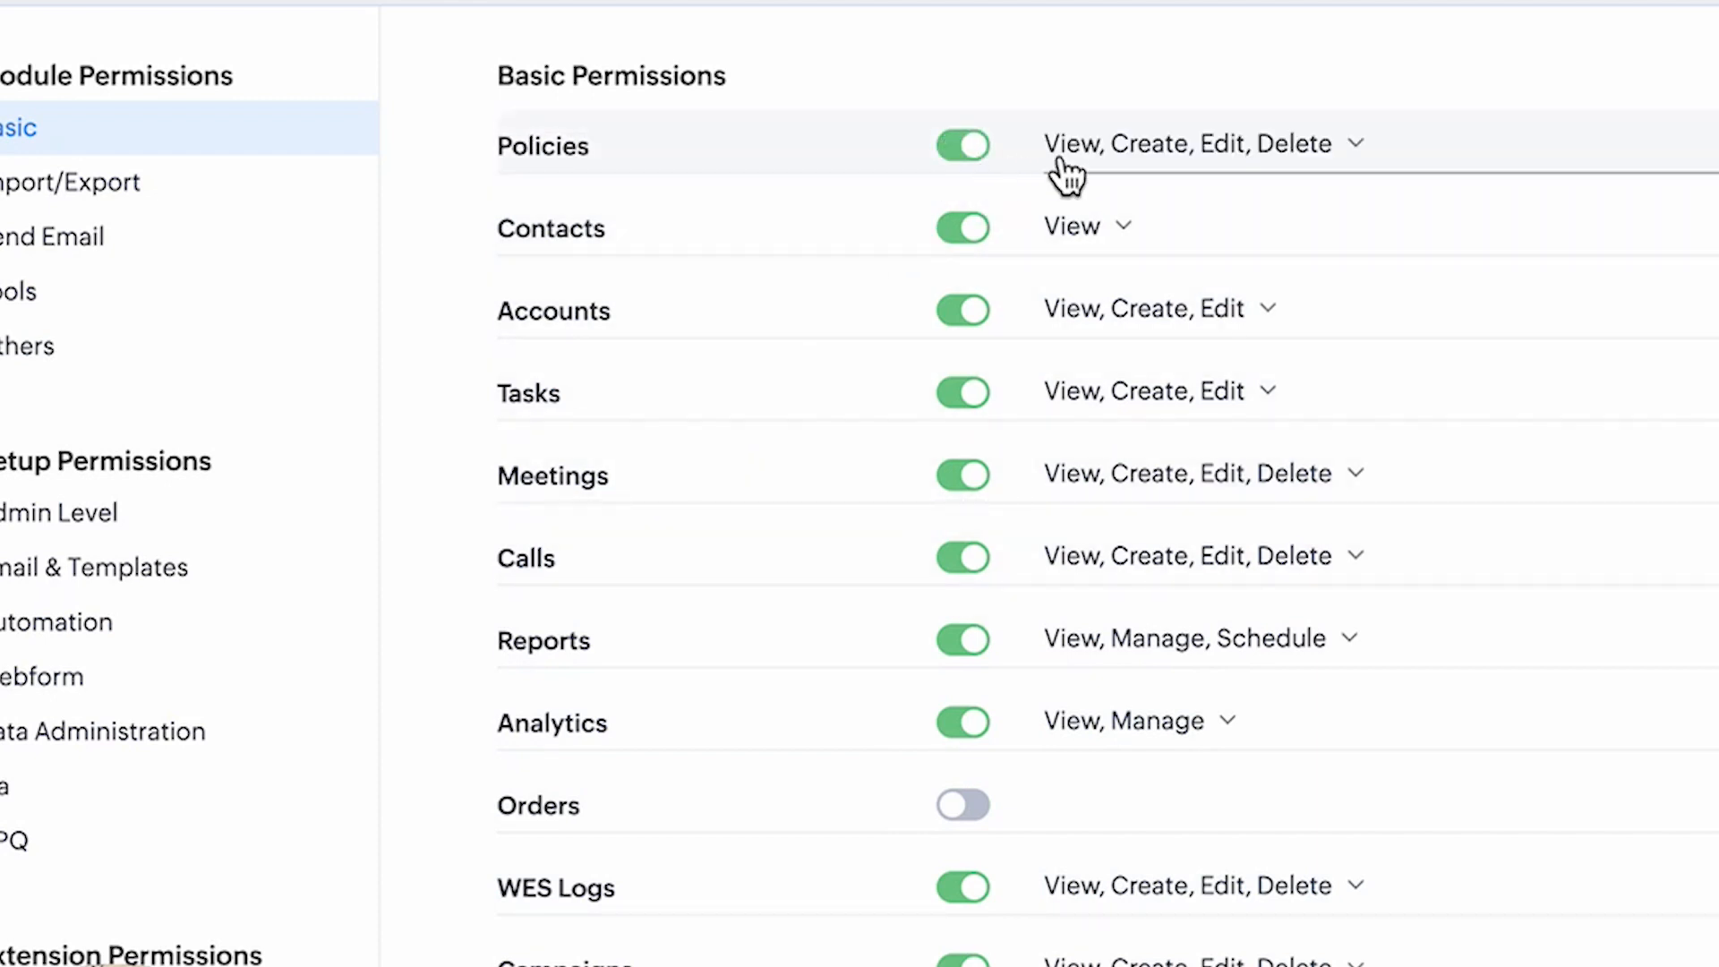
{"action": "mouse_move", "coordinate": [1343, 176]}
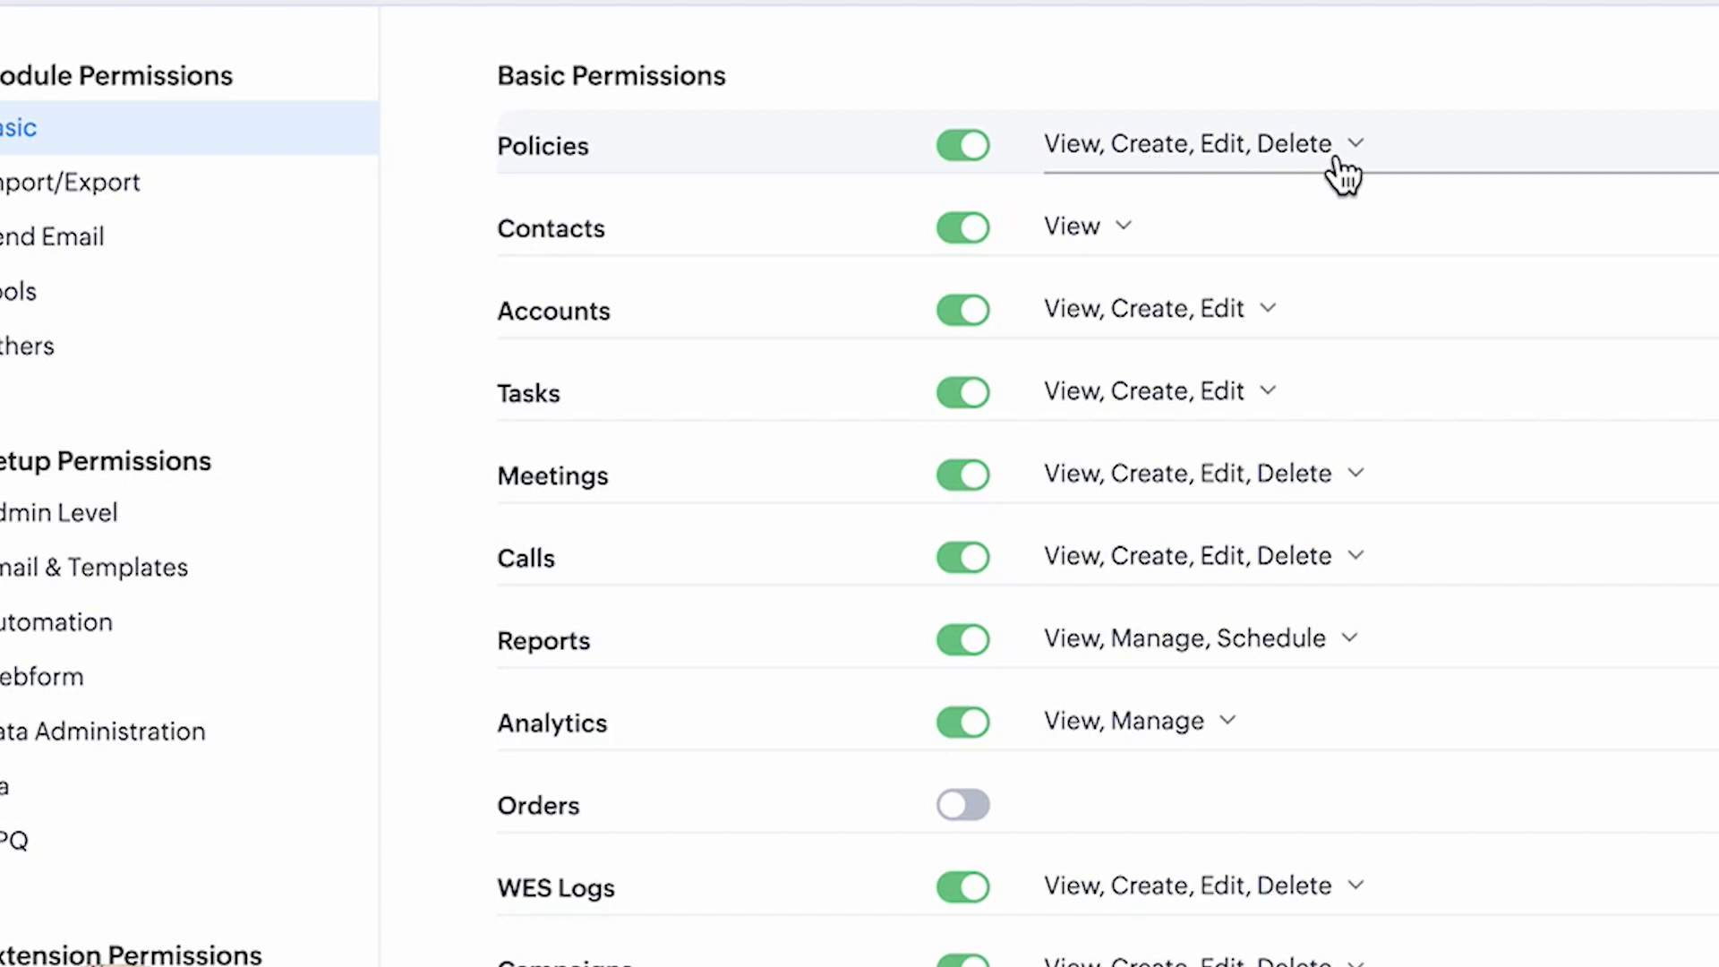
{"action": "left_click", "coordinate": [1354, 143]}
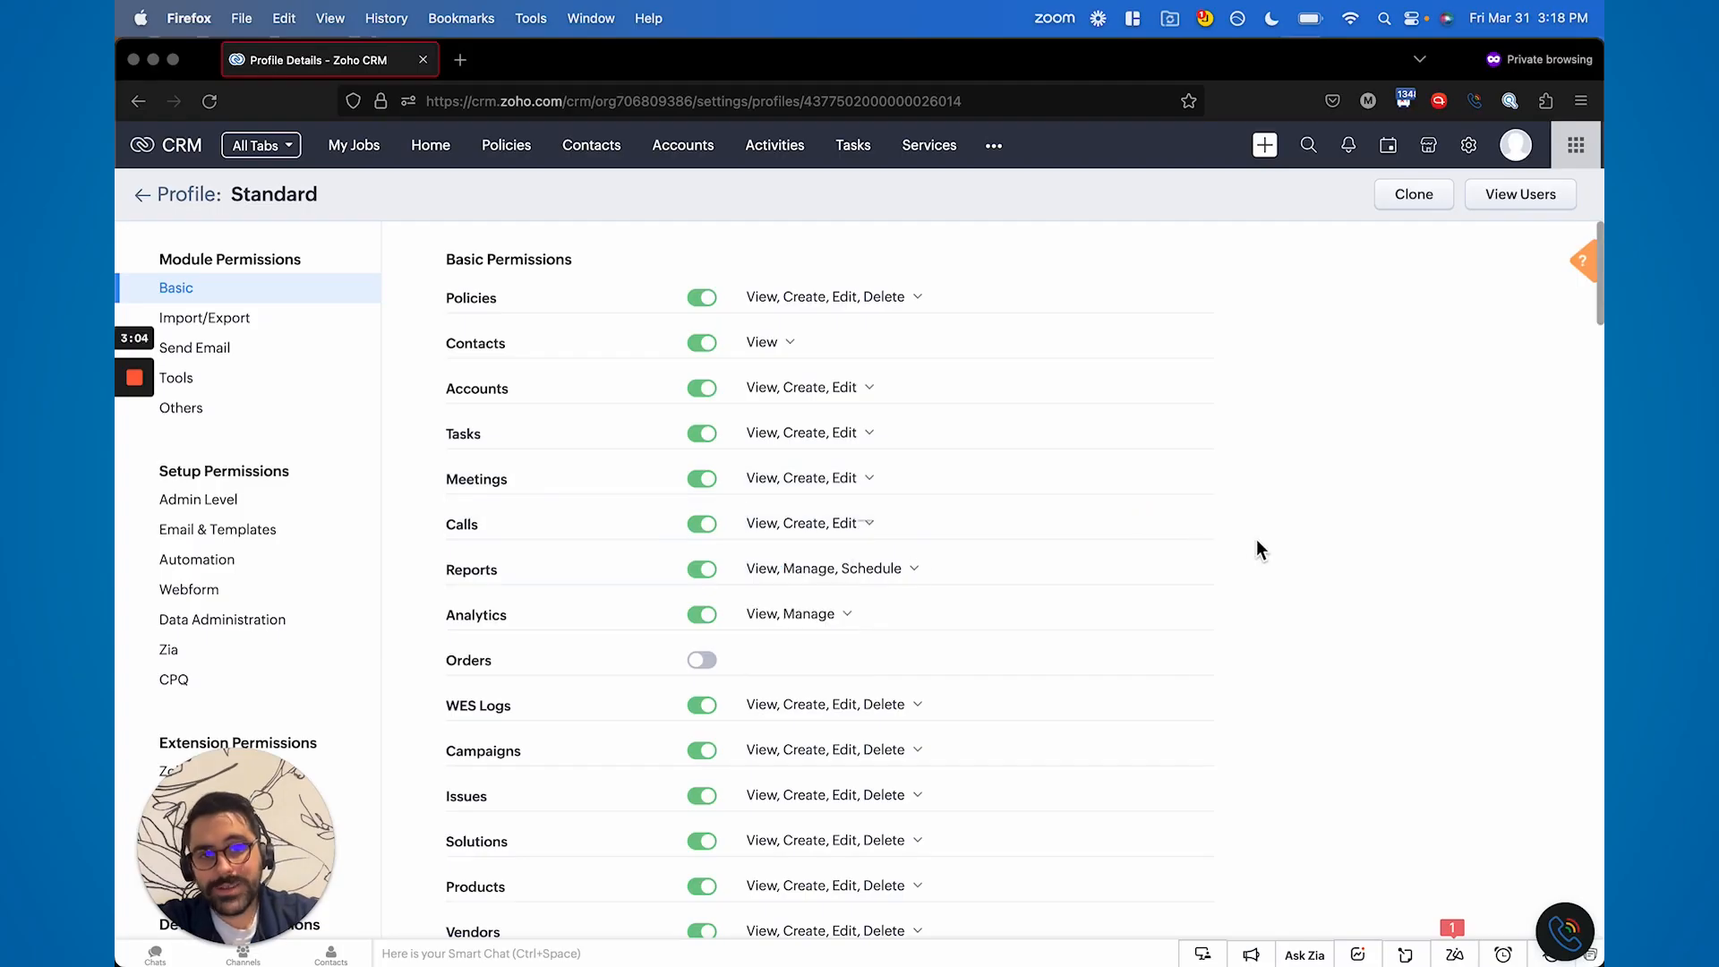
{"action": "left_click", "coordinate": [702, 523]}
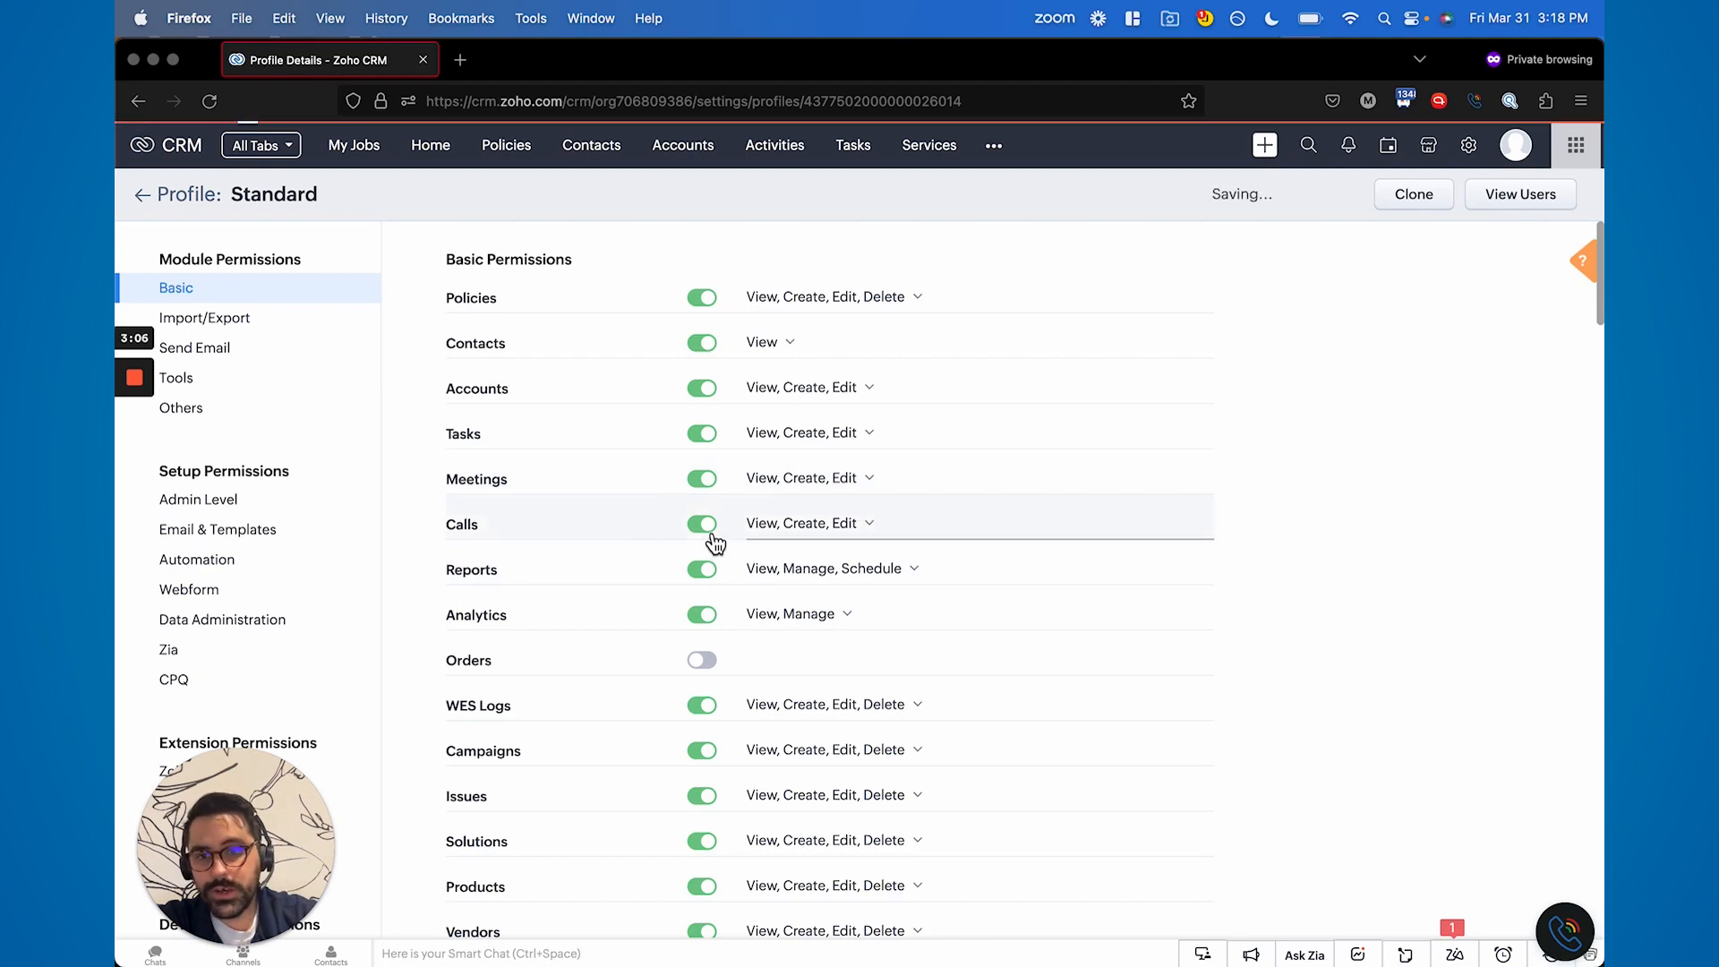
{"action": "left_click", "coordinate": [702, 524]}
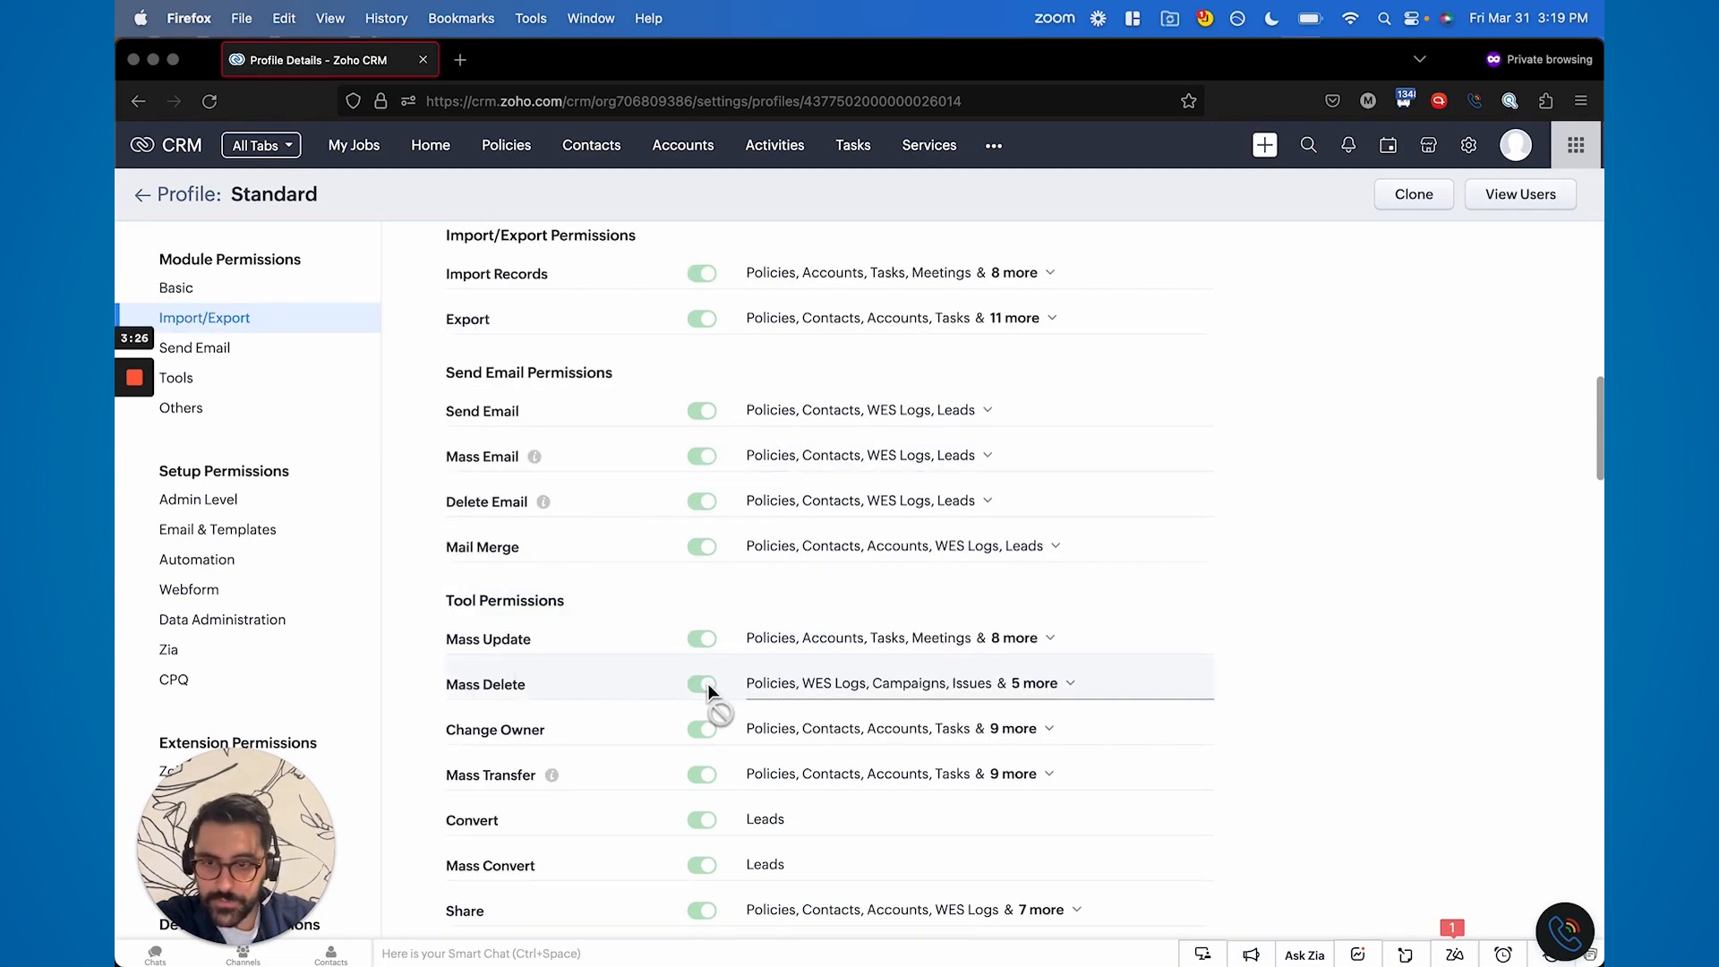
{"action": "left_click", "coordinate": [175, 288]}
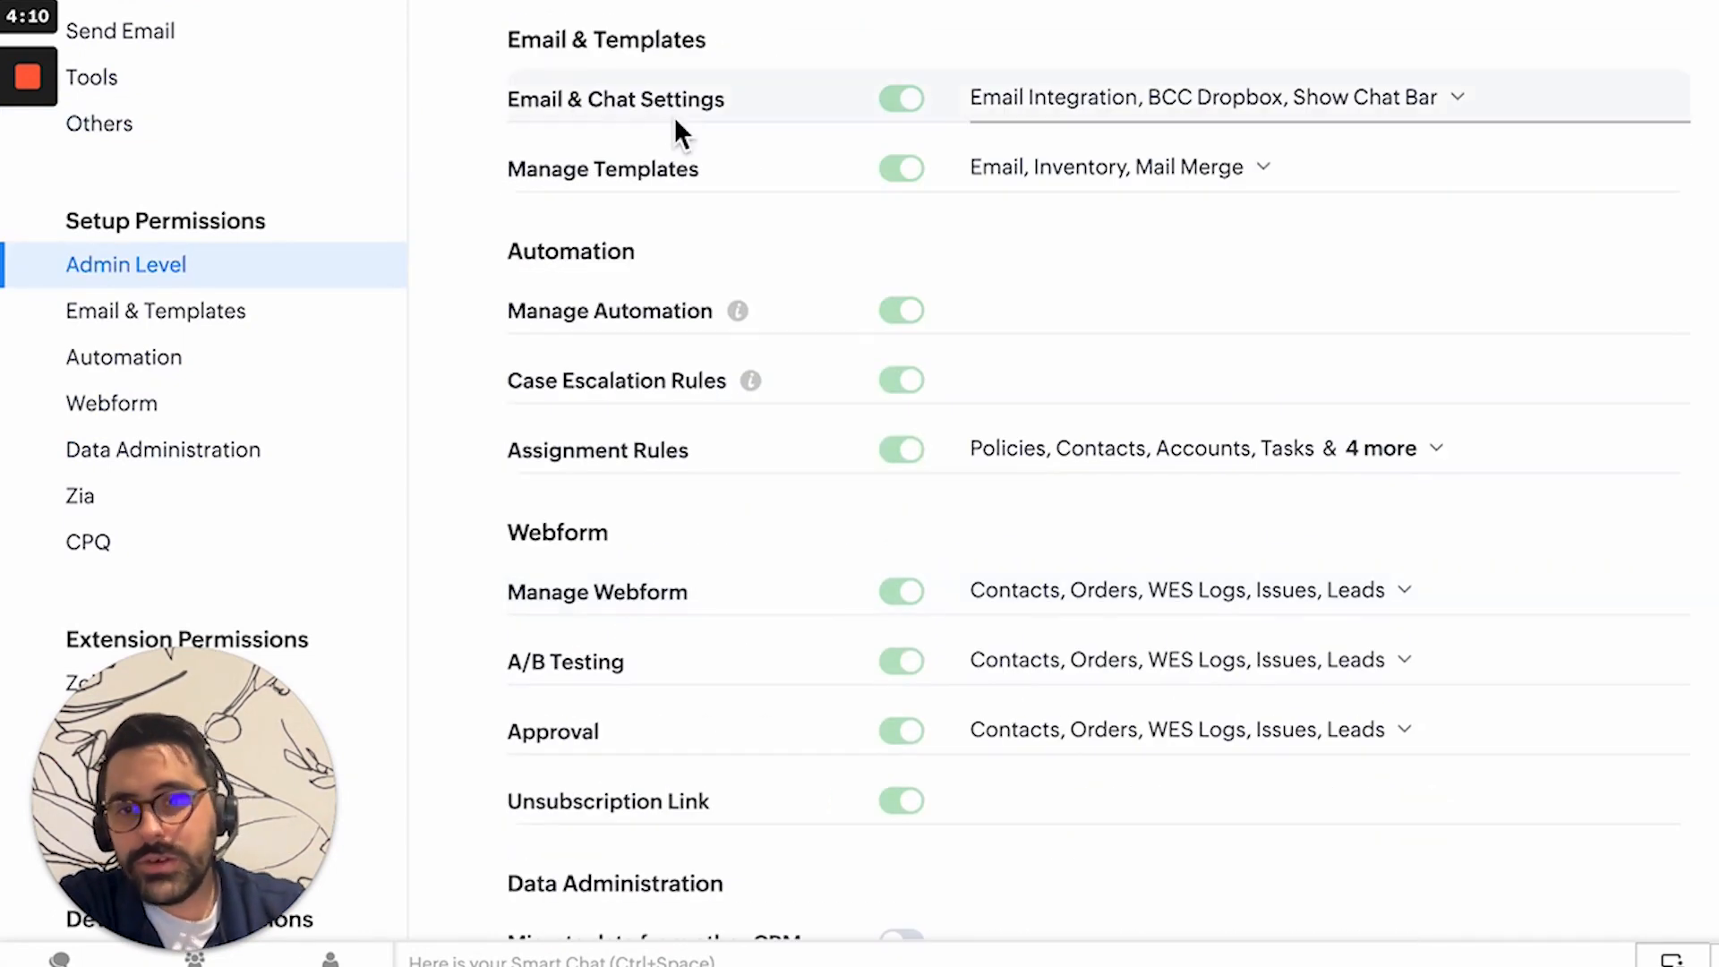
{"action": "mouse_move", "coordinate": [1162, 97]}
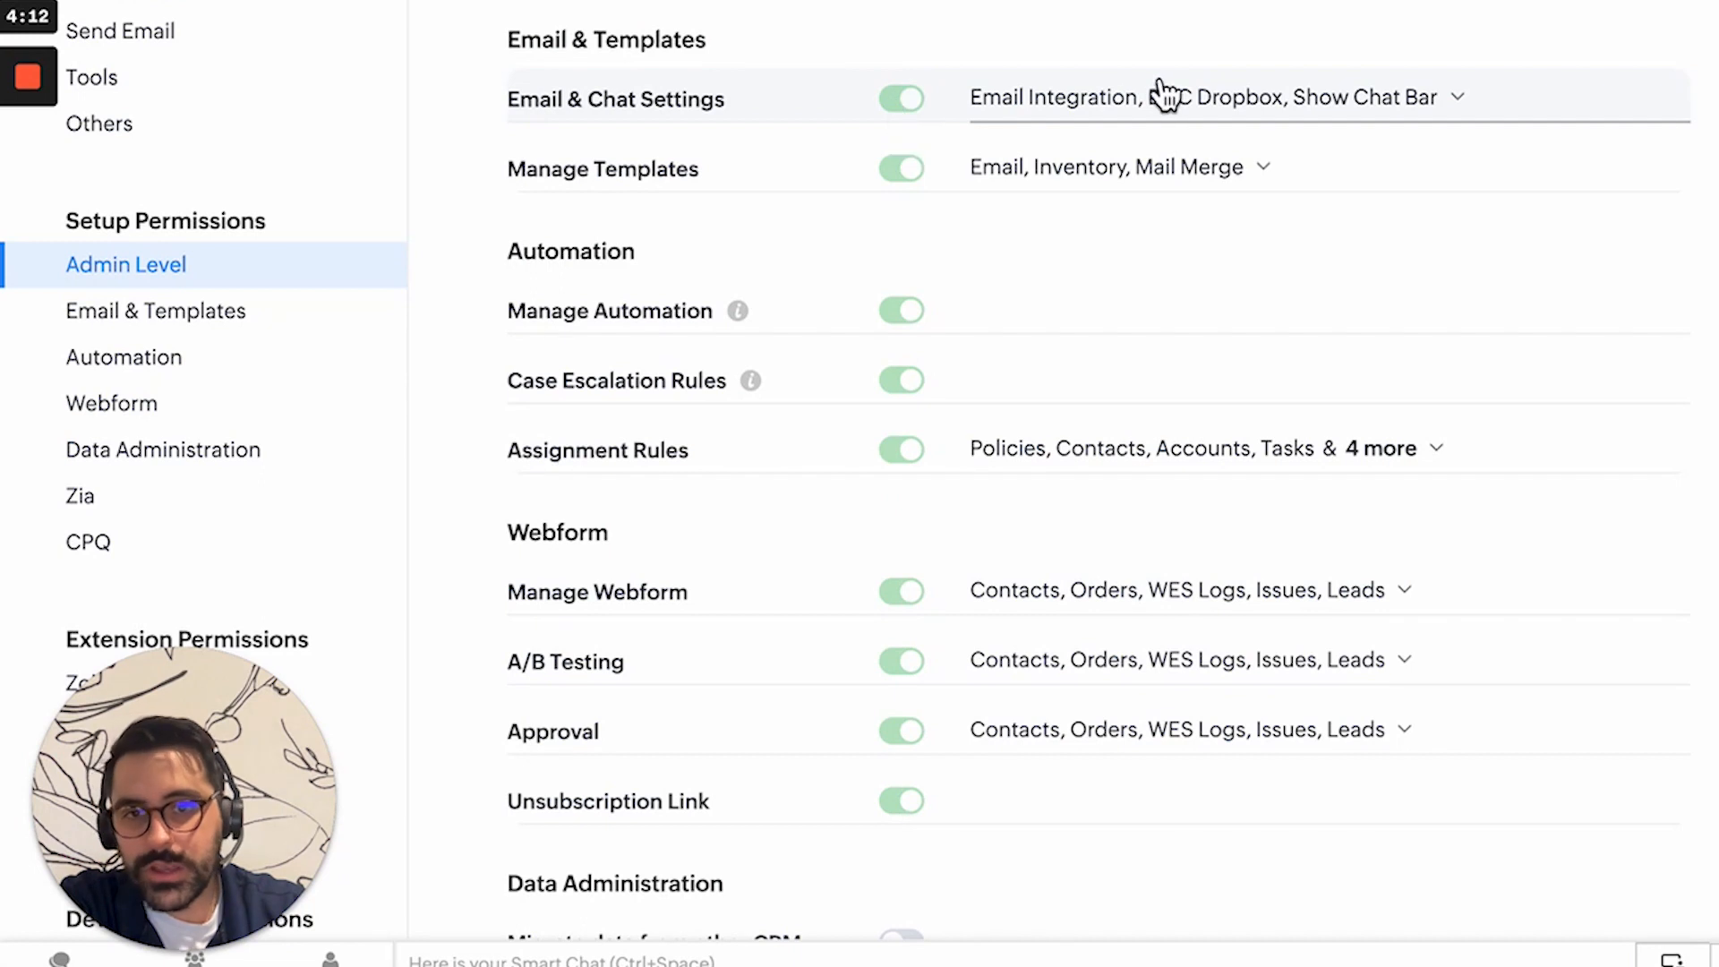
{"action": "left_click", "coordinate": [1459, 98]}
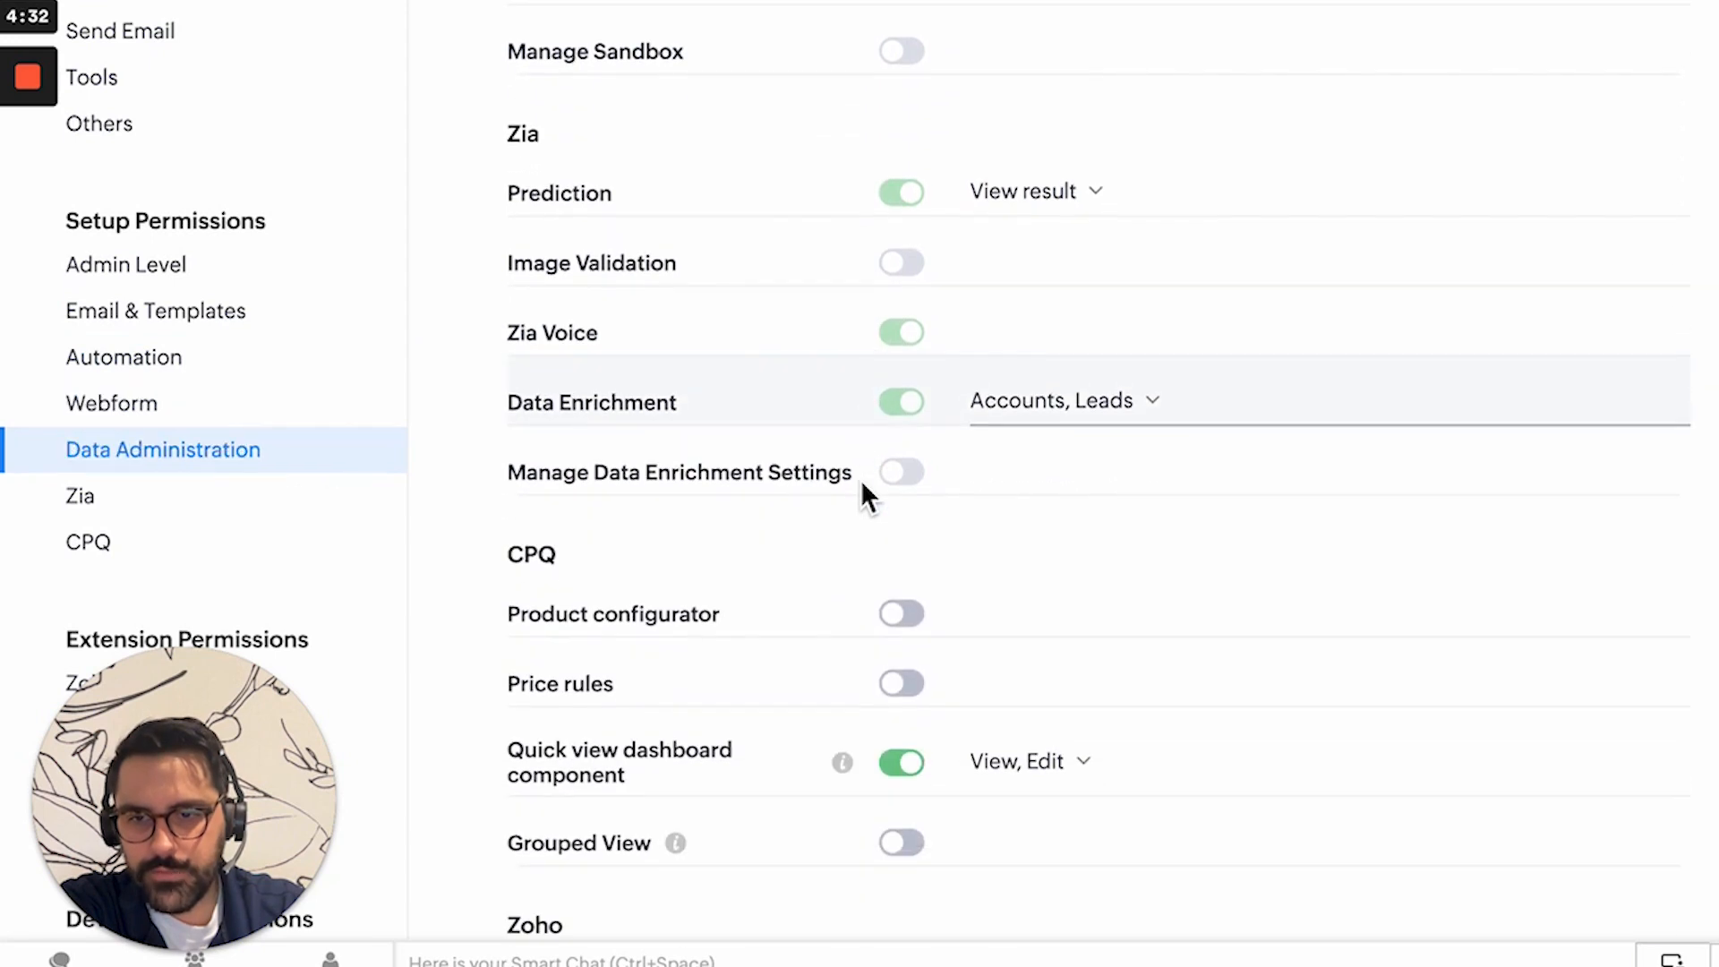
{"action": "scroll", "scroll_direction": "down", "scroll_amount": 3}
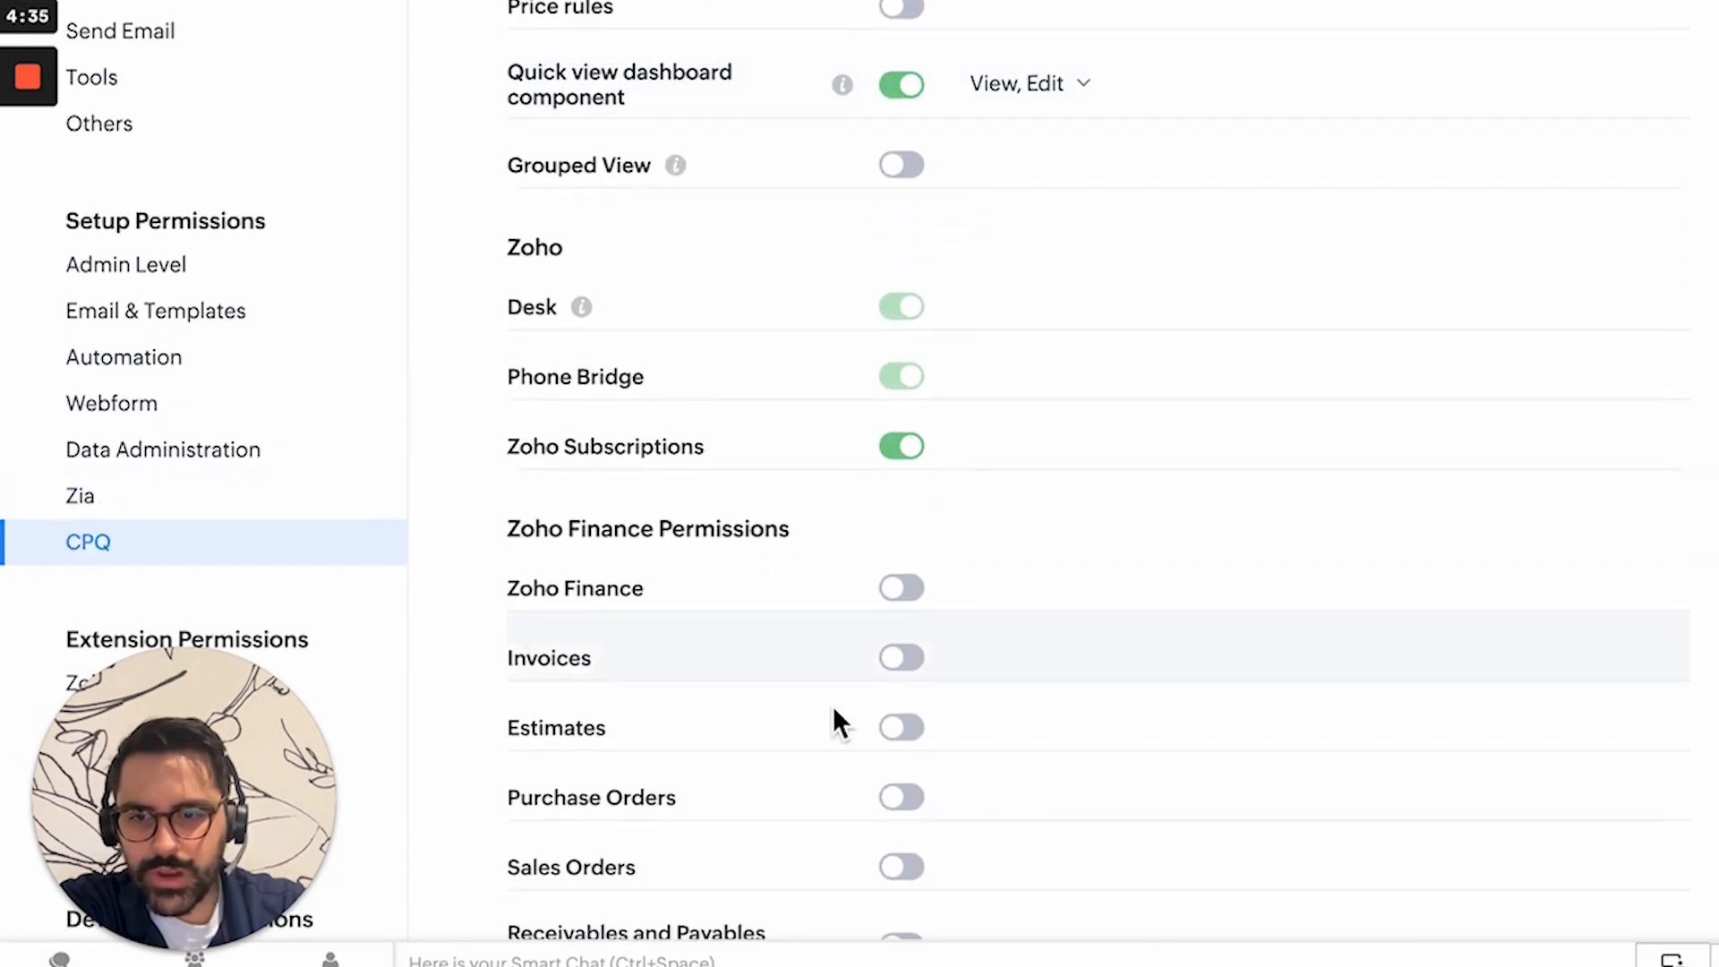
{"action": "scroll", "scroll_direction": "down", "scroll_amount": 3}
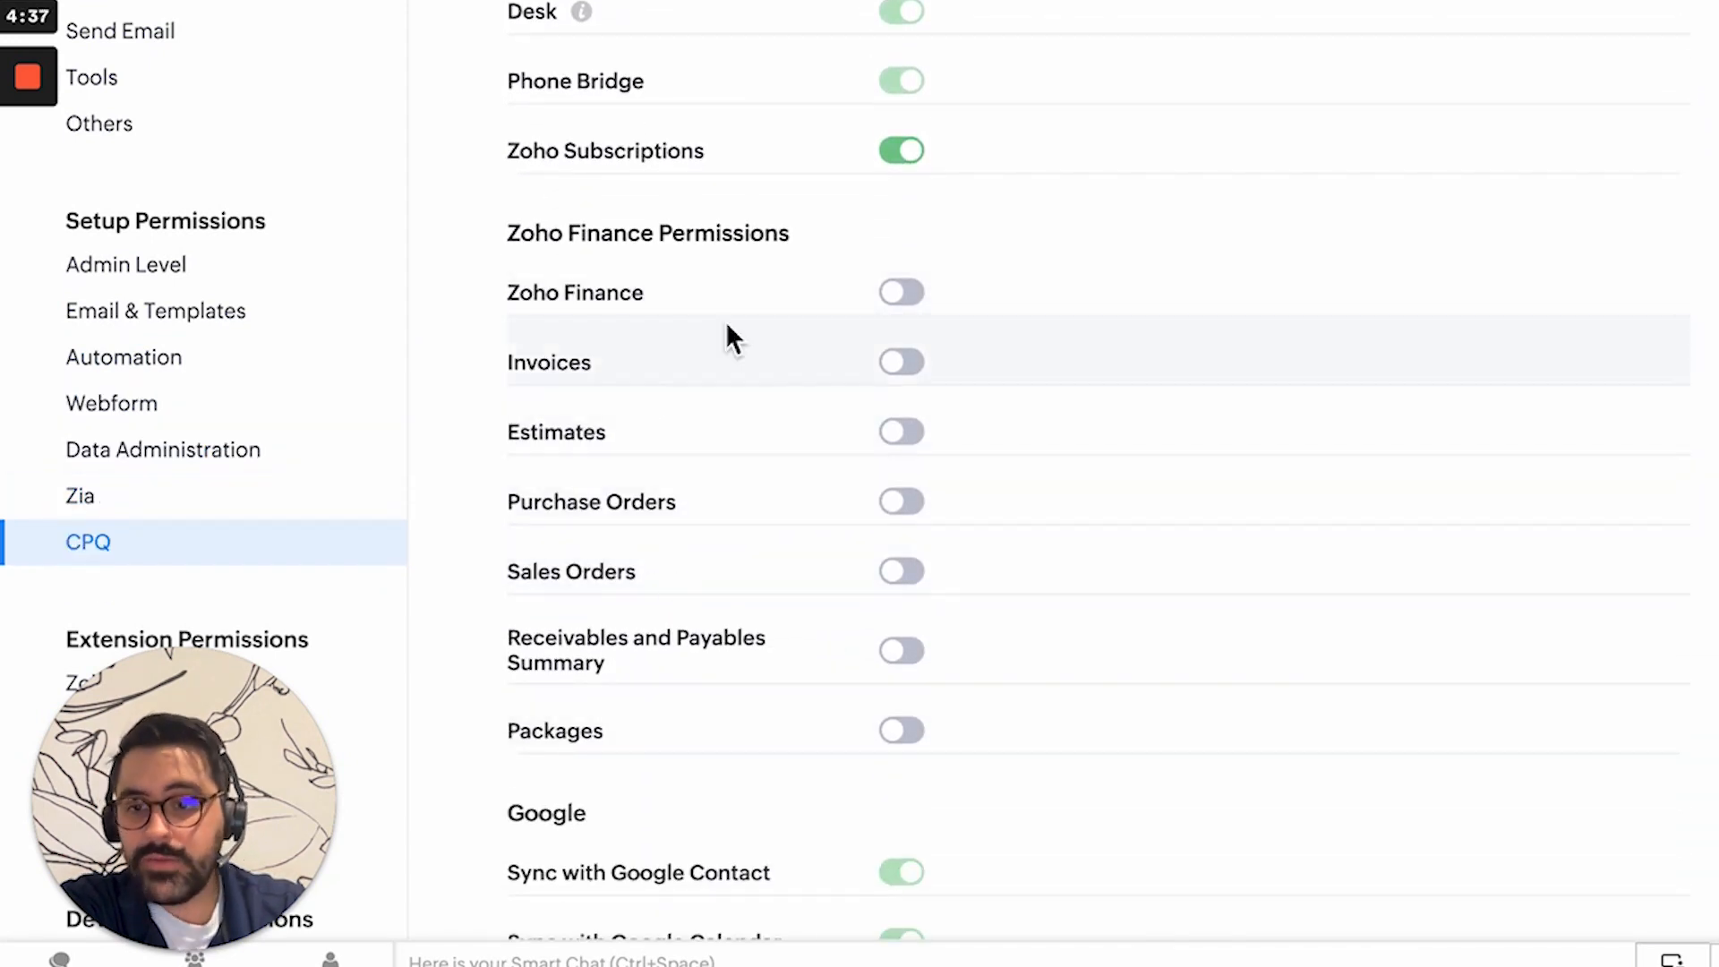
{"action": "mouse_move", "coordinate": [767, 466]}
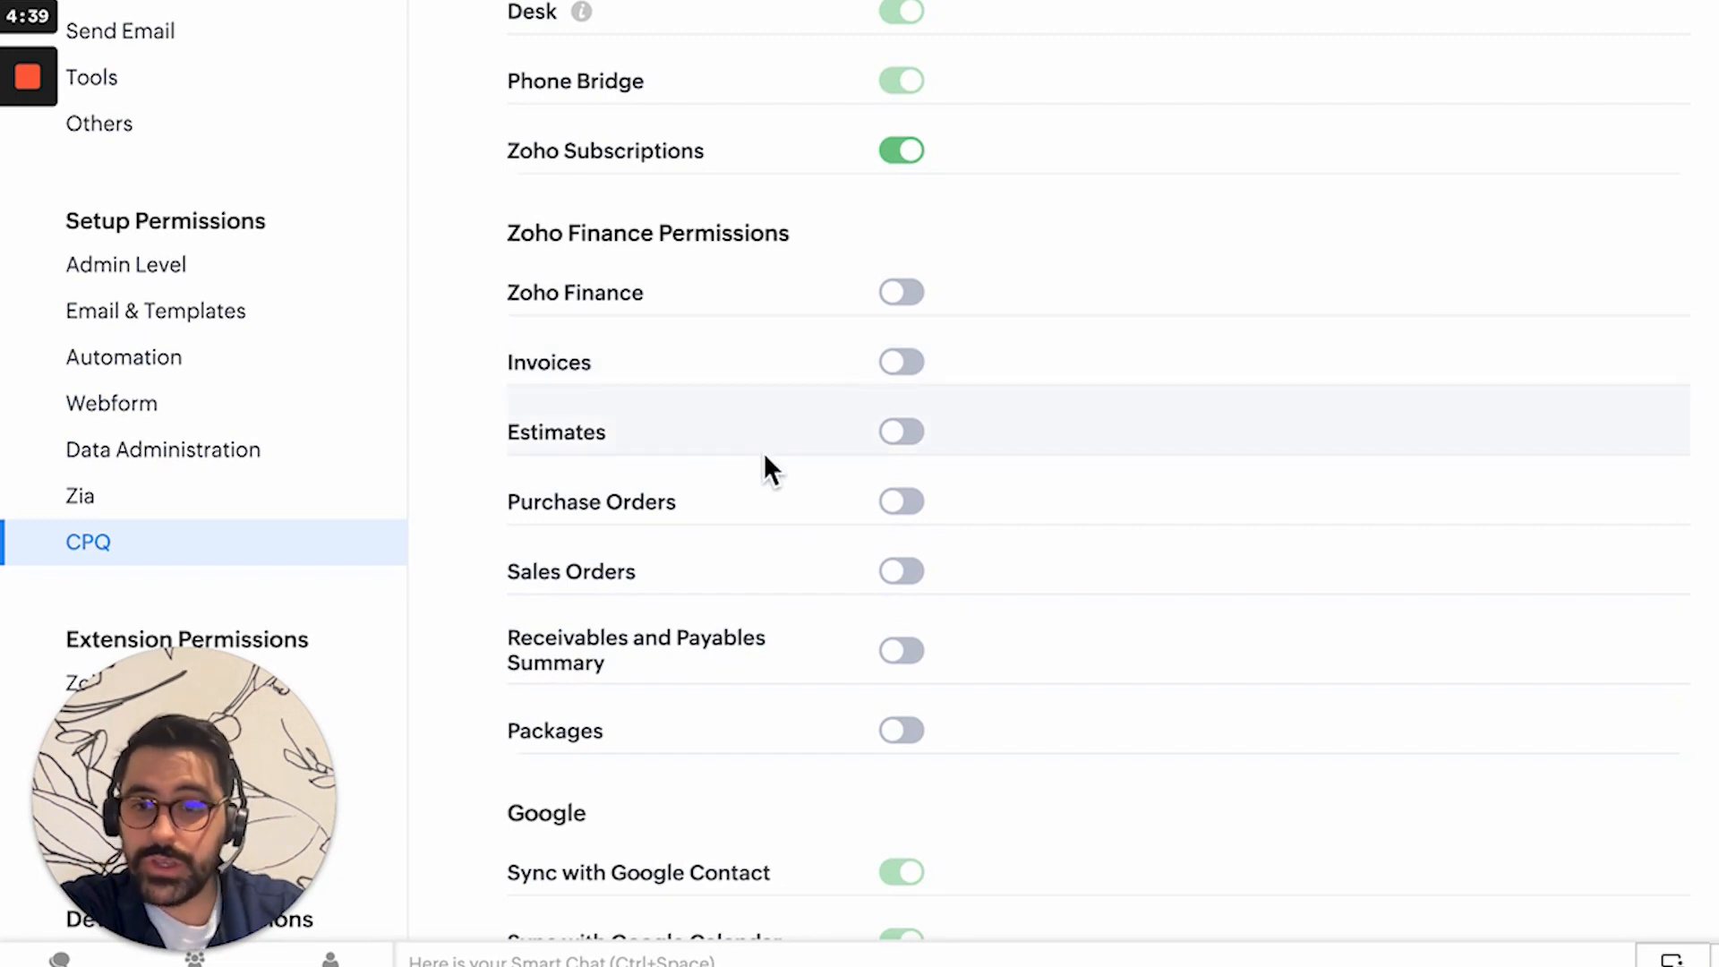
{"action": "scroll", "scroll_direction": "down", "scroll_amount": 3}
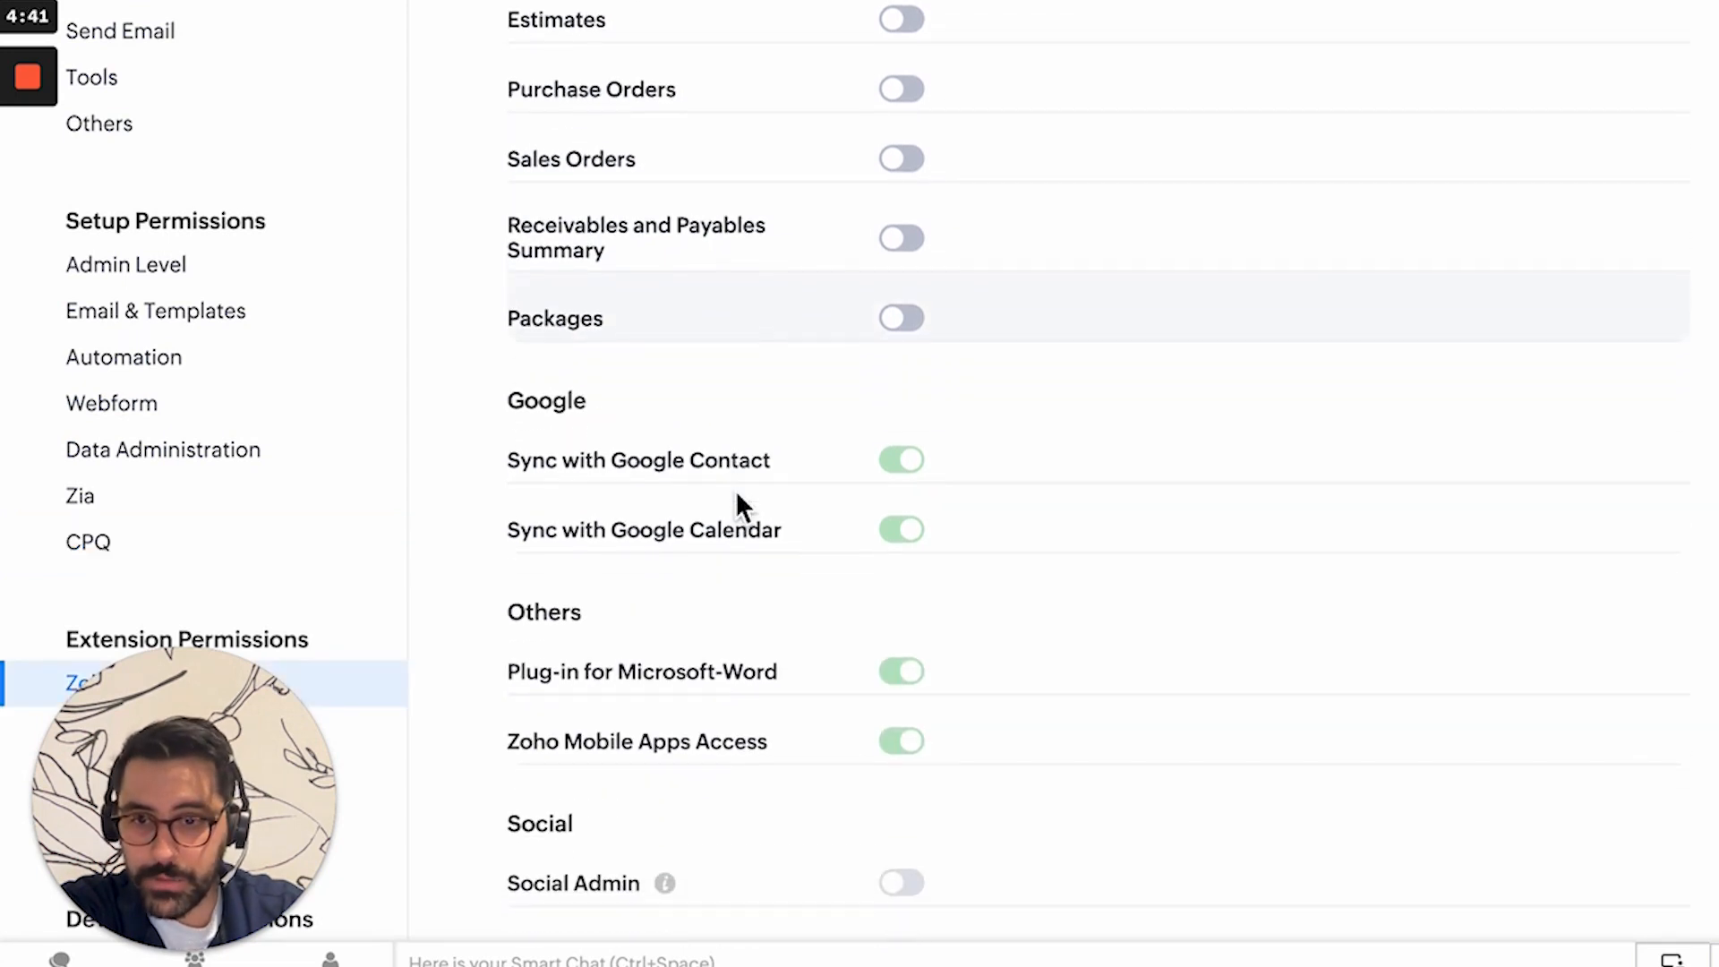
{"action": "scroll", "scroll_direction": "down", "scroll_amount": 3}
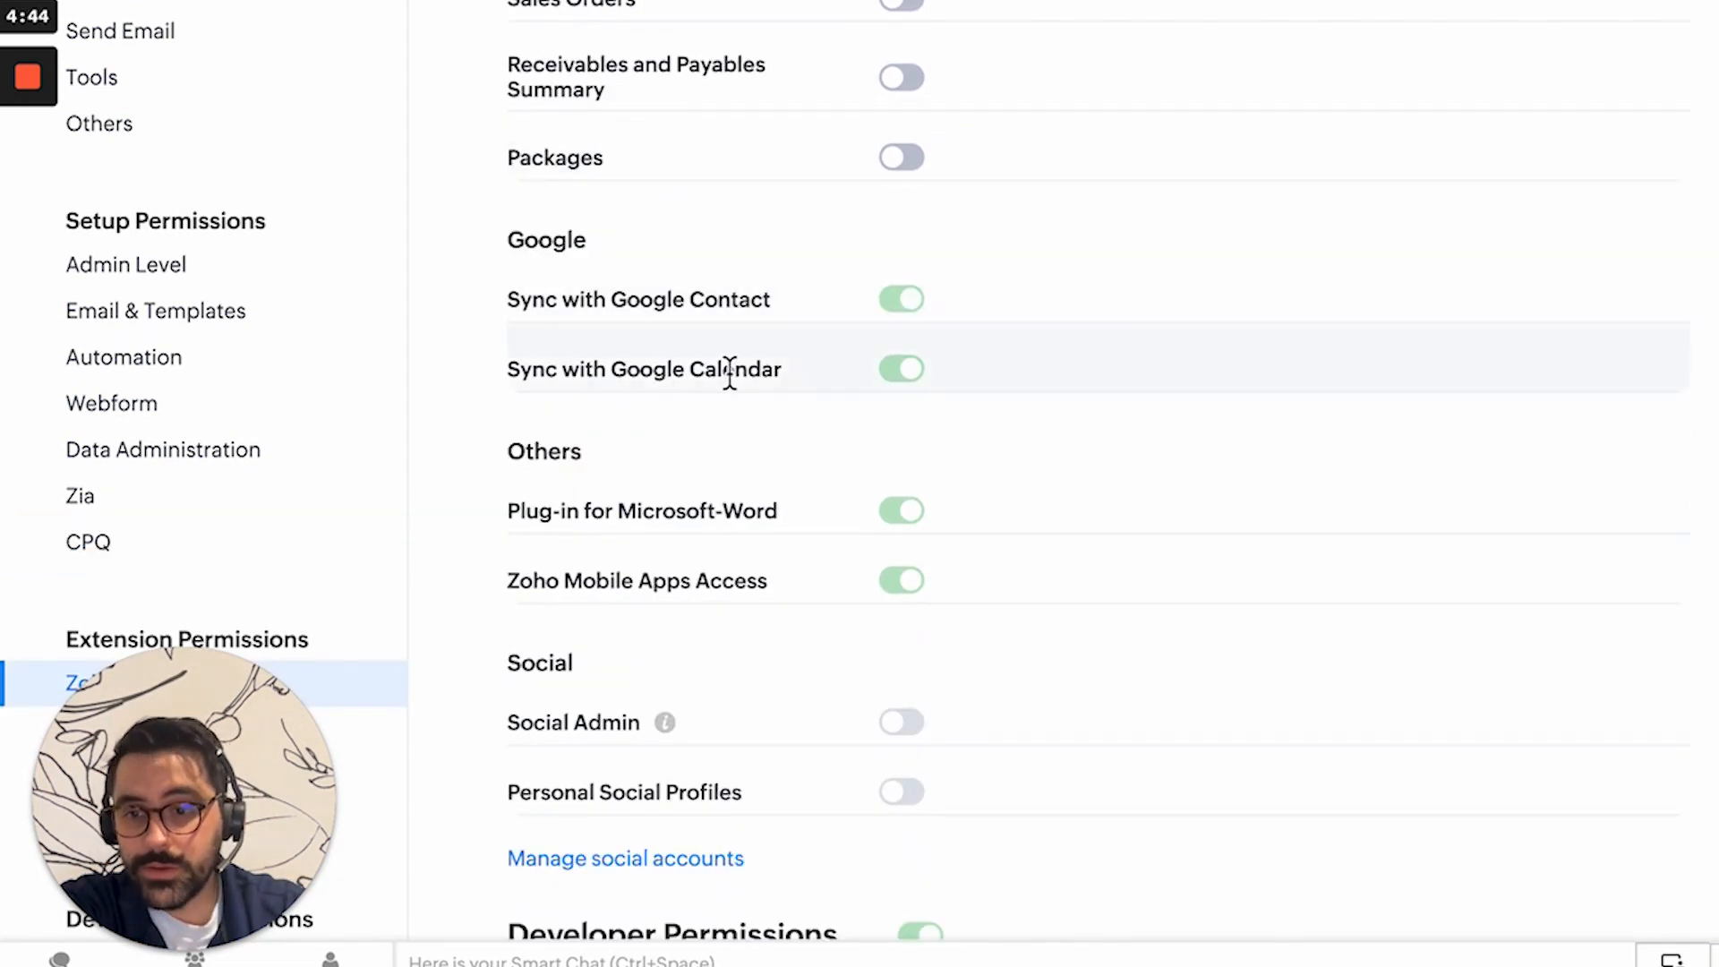
{"action": "scroll", "scroll_direction": "down", "scroll_amount": 3}
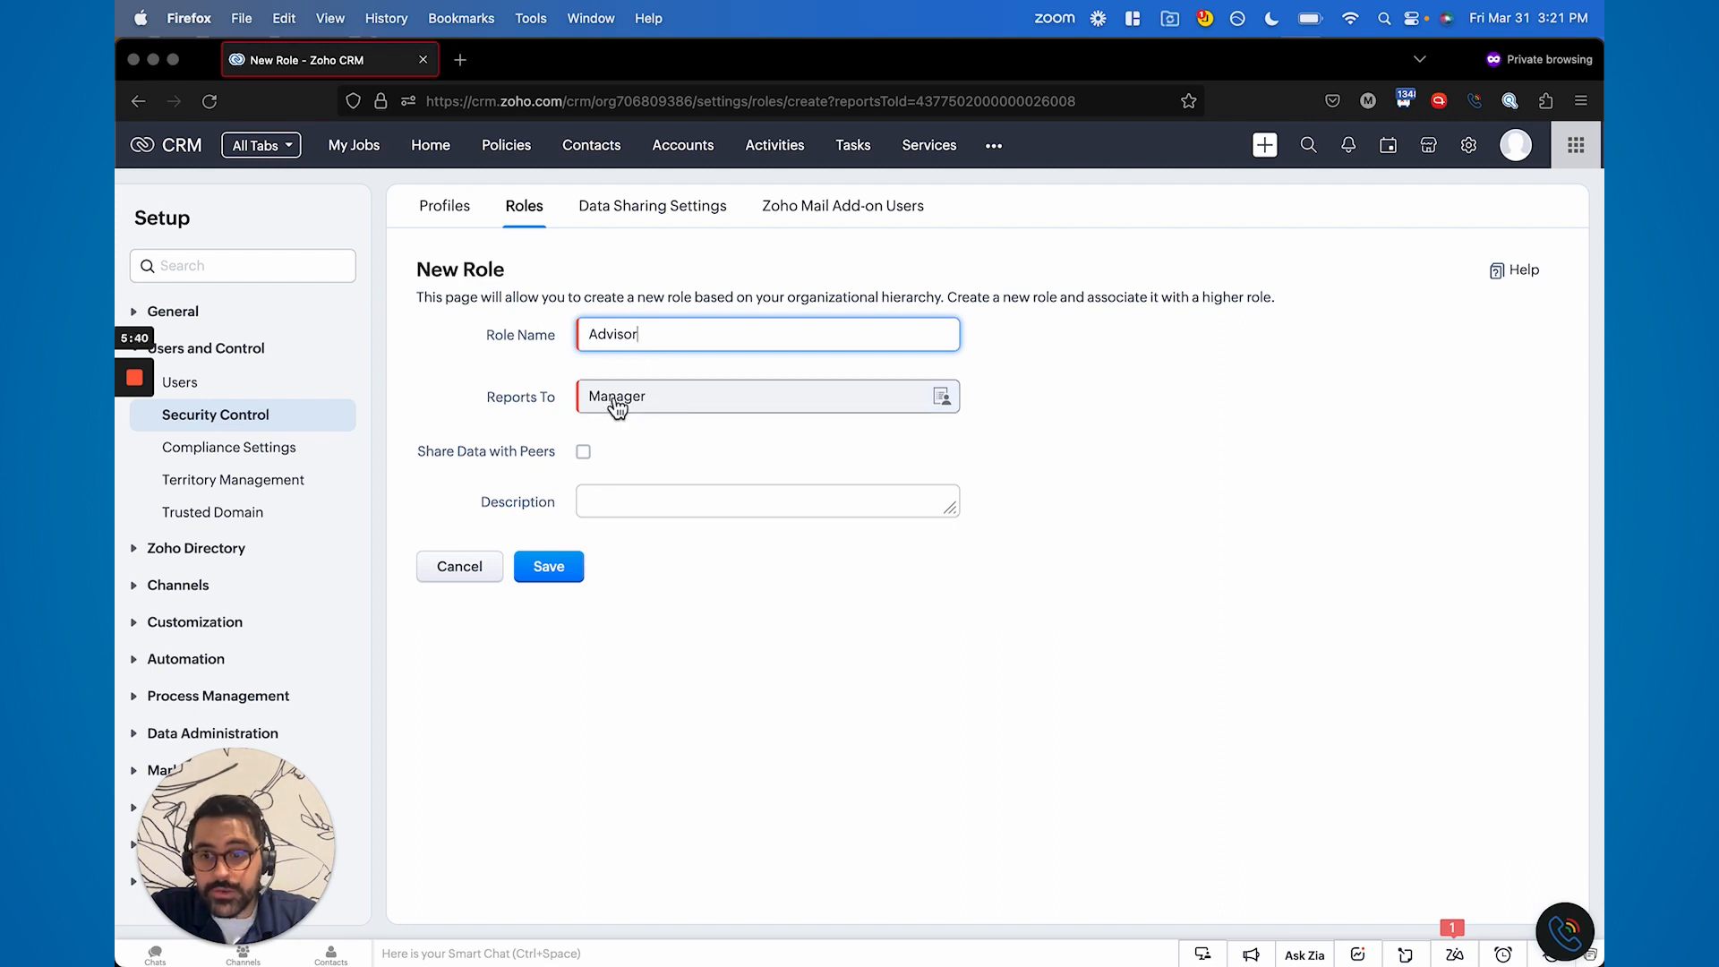
Save the Advisor role under Manager with Share Data with Peers enabled.
{"action": "left_click", "coordinate": [583, 451]}
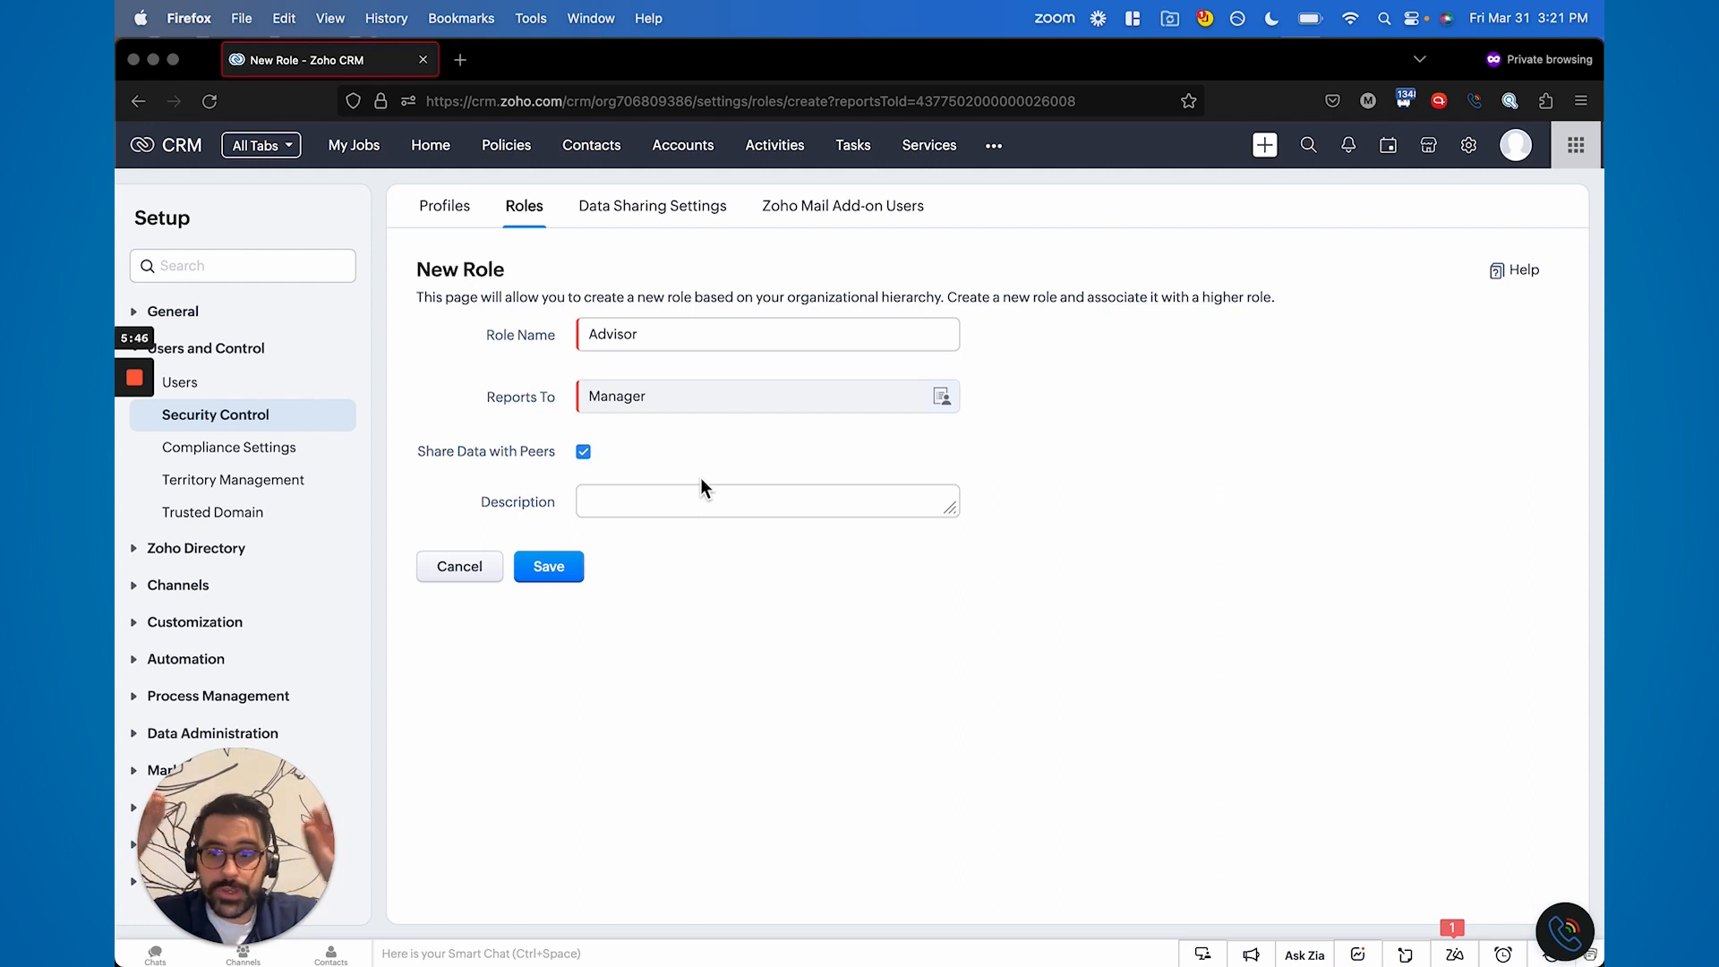
{"action": "mouse_move", "coordinate": [566, 474]}
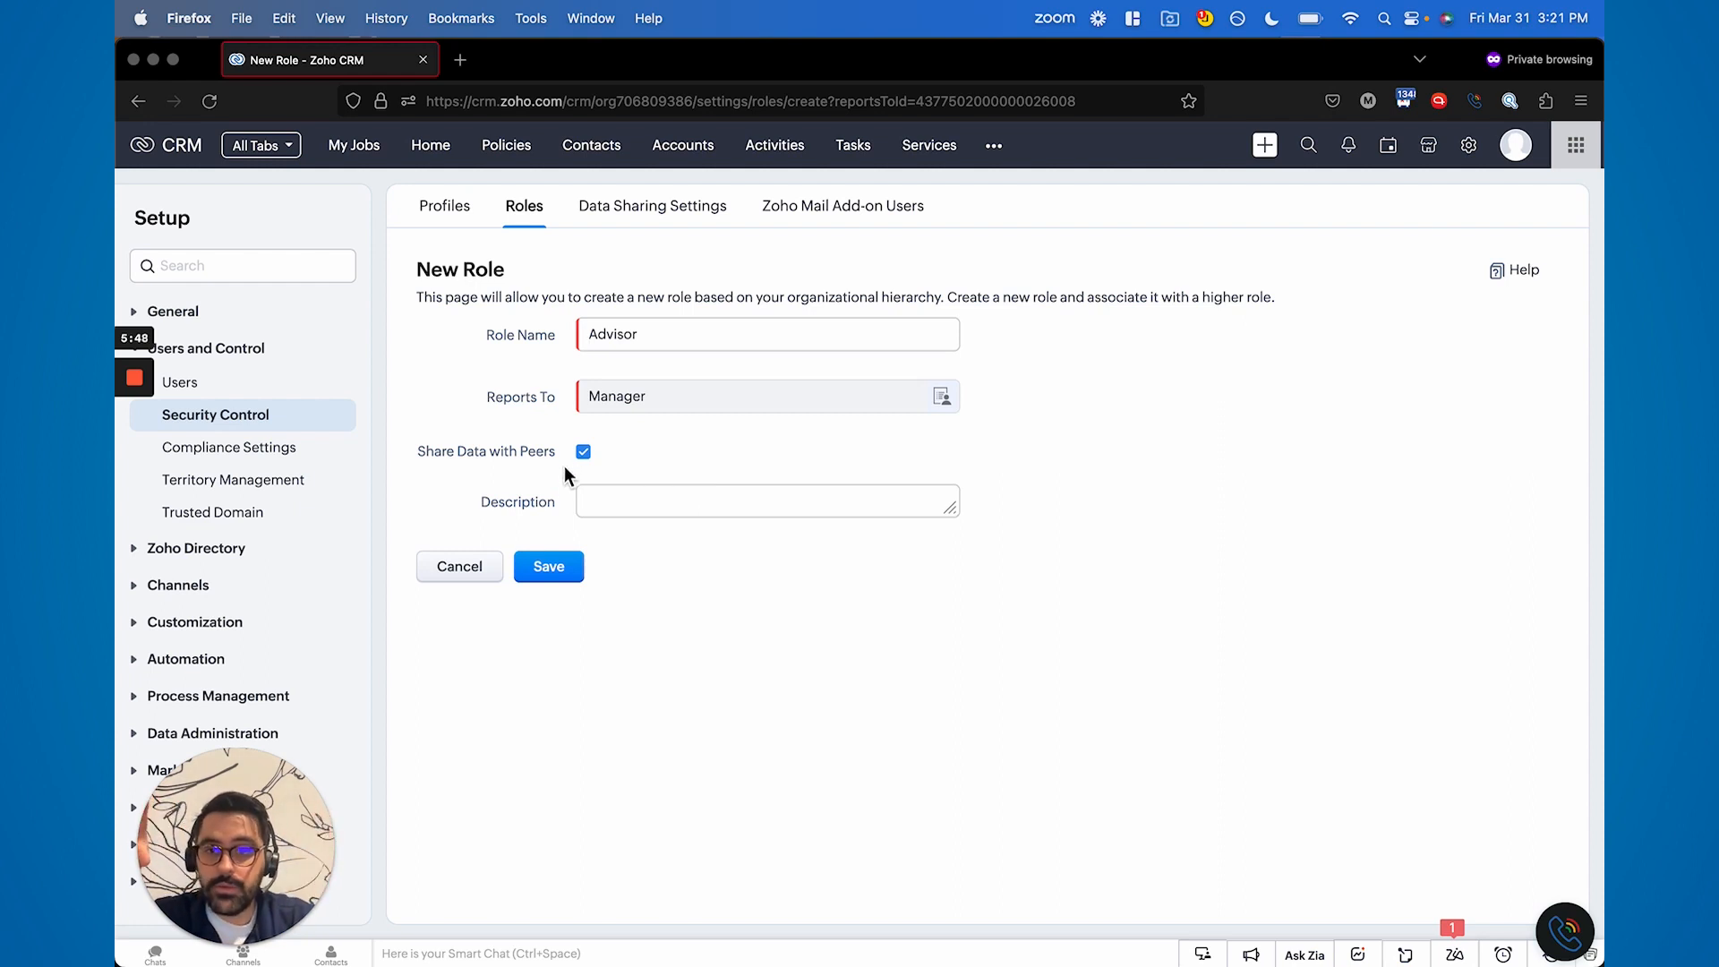
{"action": "left_click", "coordinate": [548, 566]}
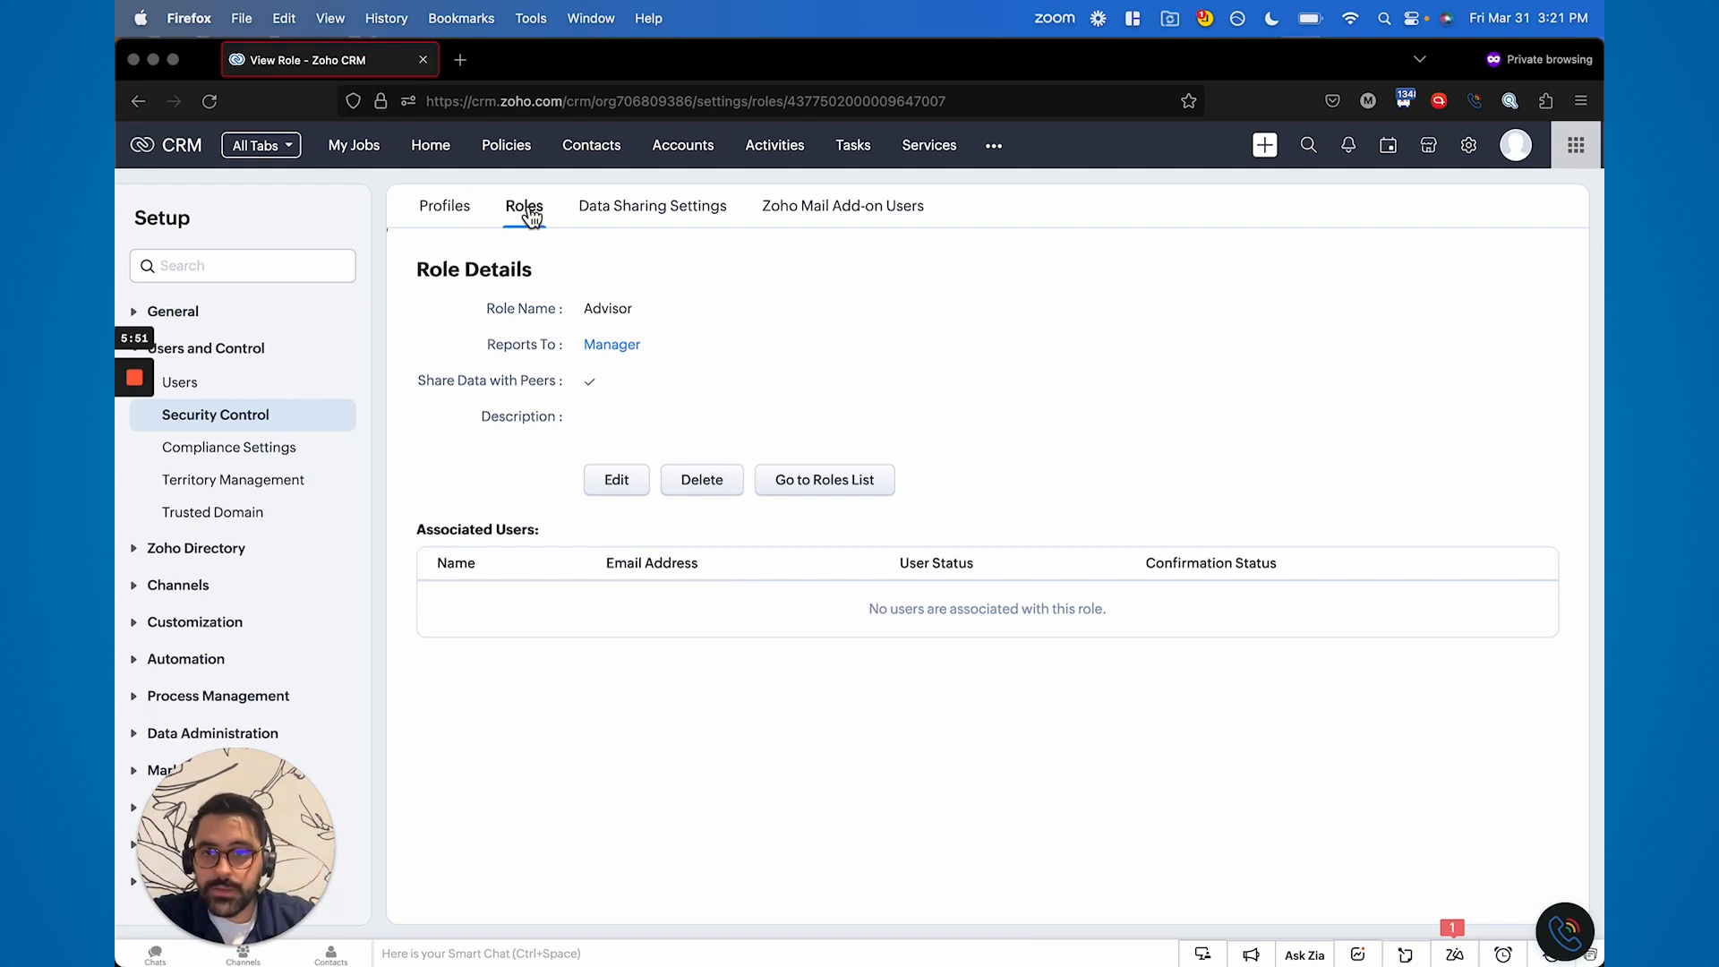
View the Roles hierarchy: BluRoot Demo 1, CEO, Manager, with Advisor under Manager.
{"action": "left_click", "coordinate": [824, 479]}
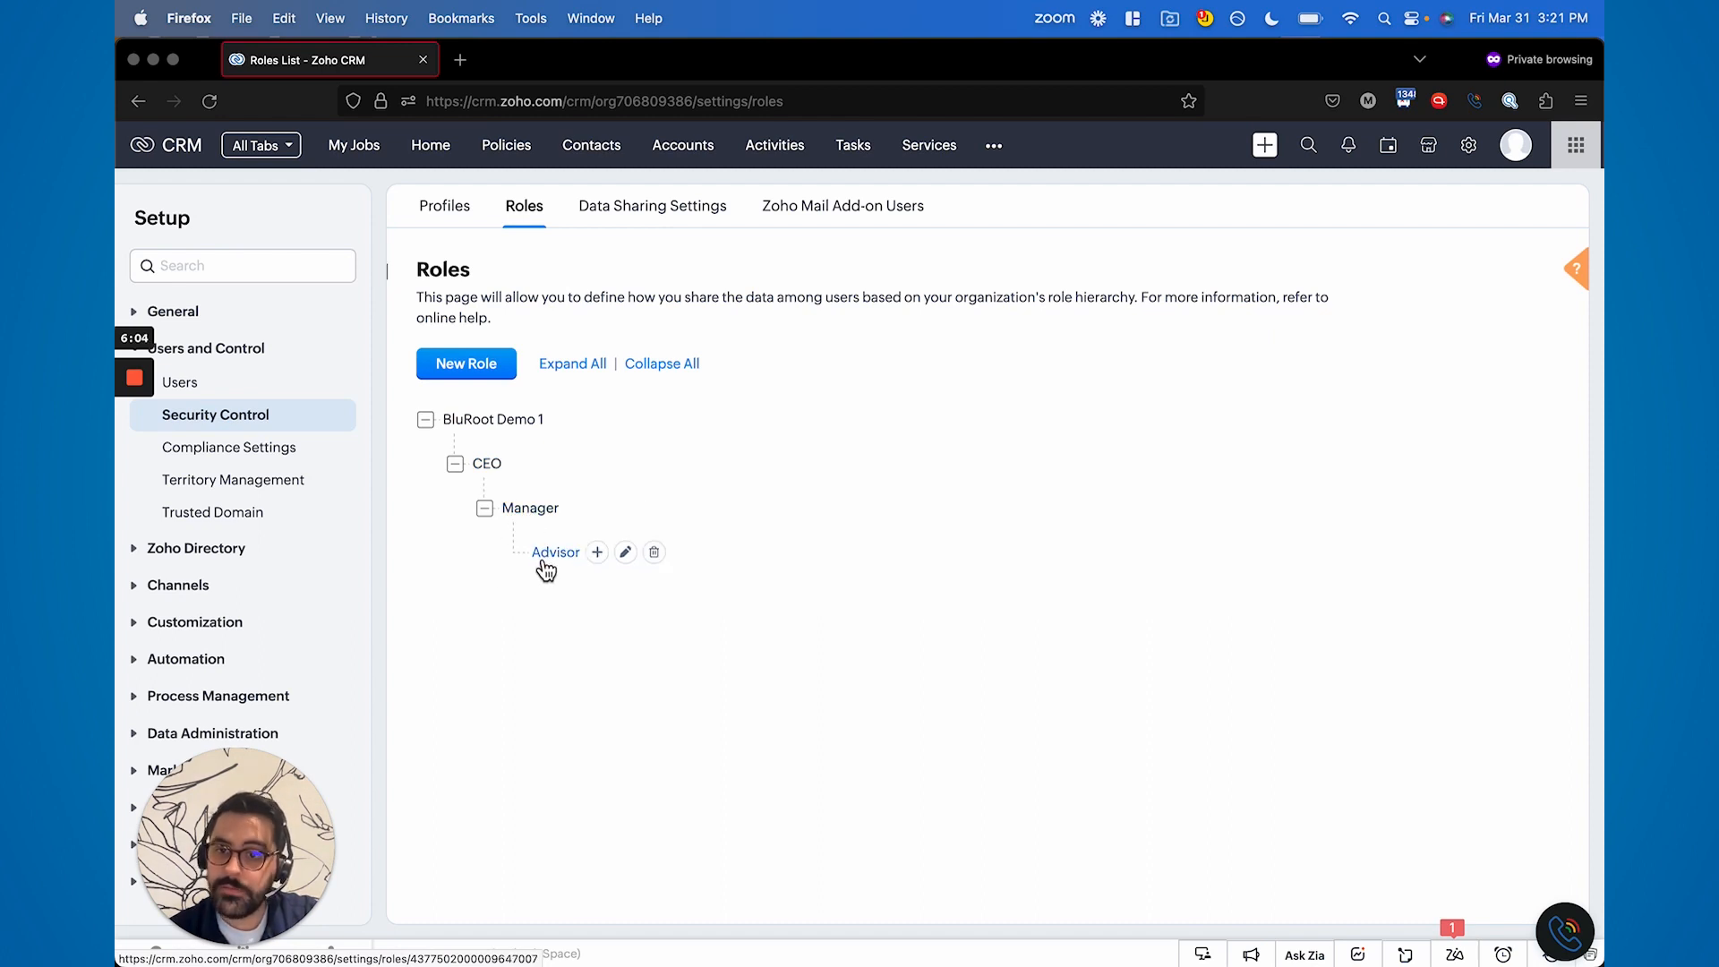
{"action": "mouse_move", "coordinate": [768, 460]}
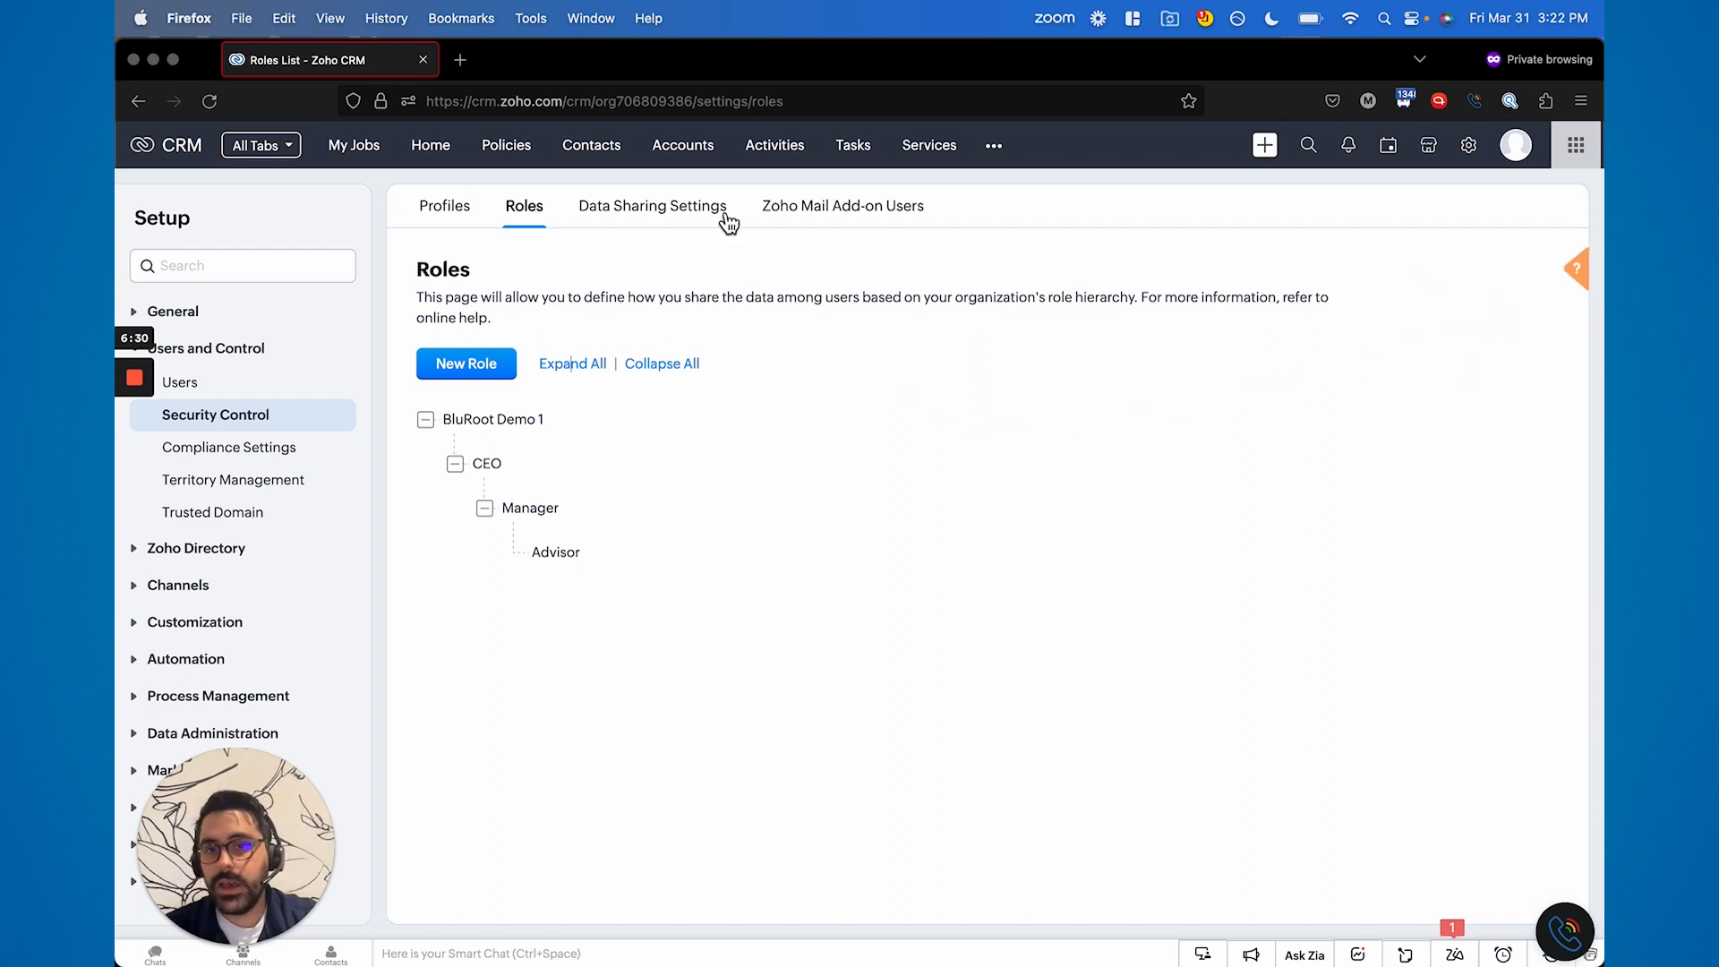
Open Data Sharing Settings and edit all default organization permissions.
{"action": "left_click", "coordinate": [650, 205]}
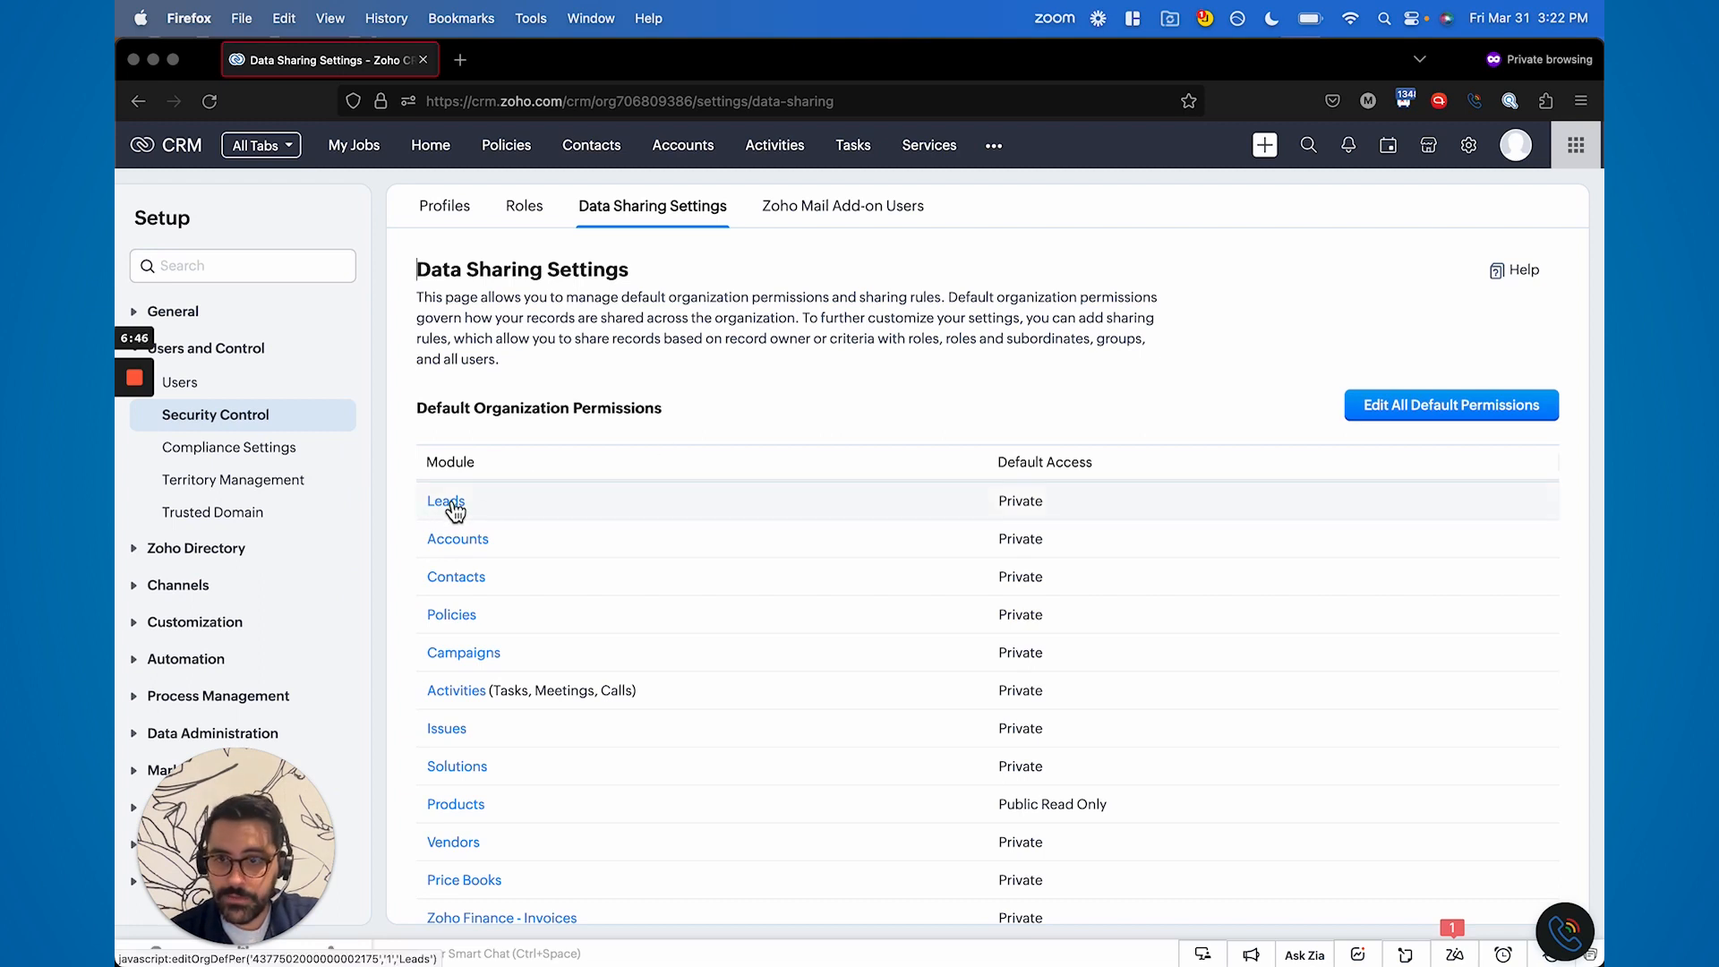
{"action": "left_click", "coordinate": [523, 205]}
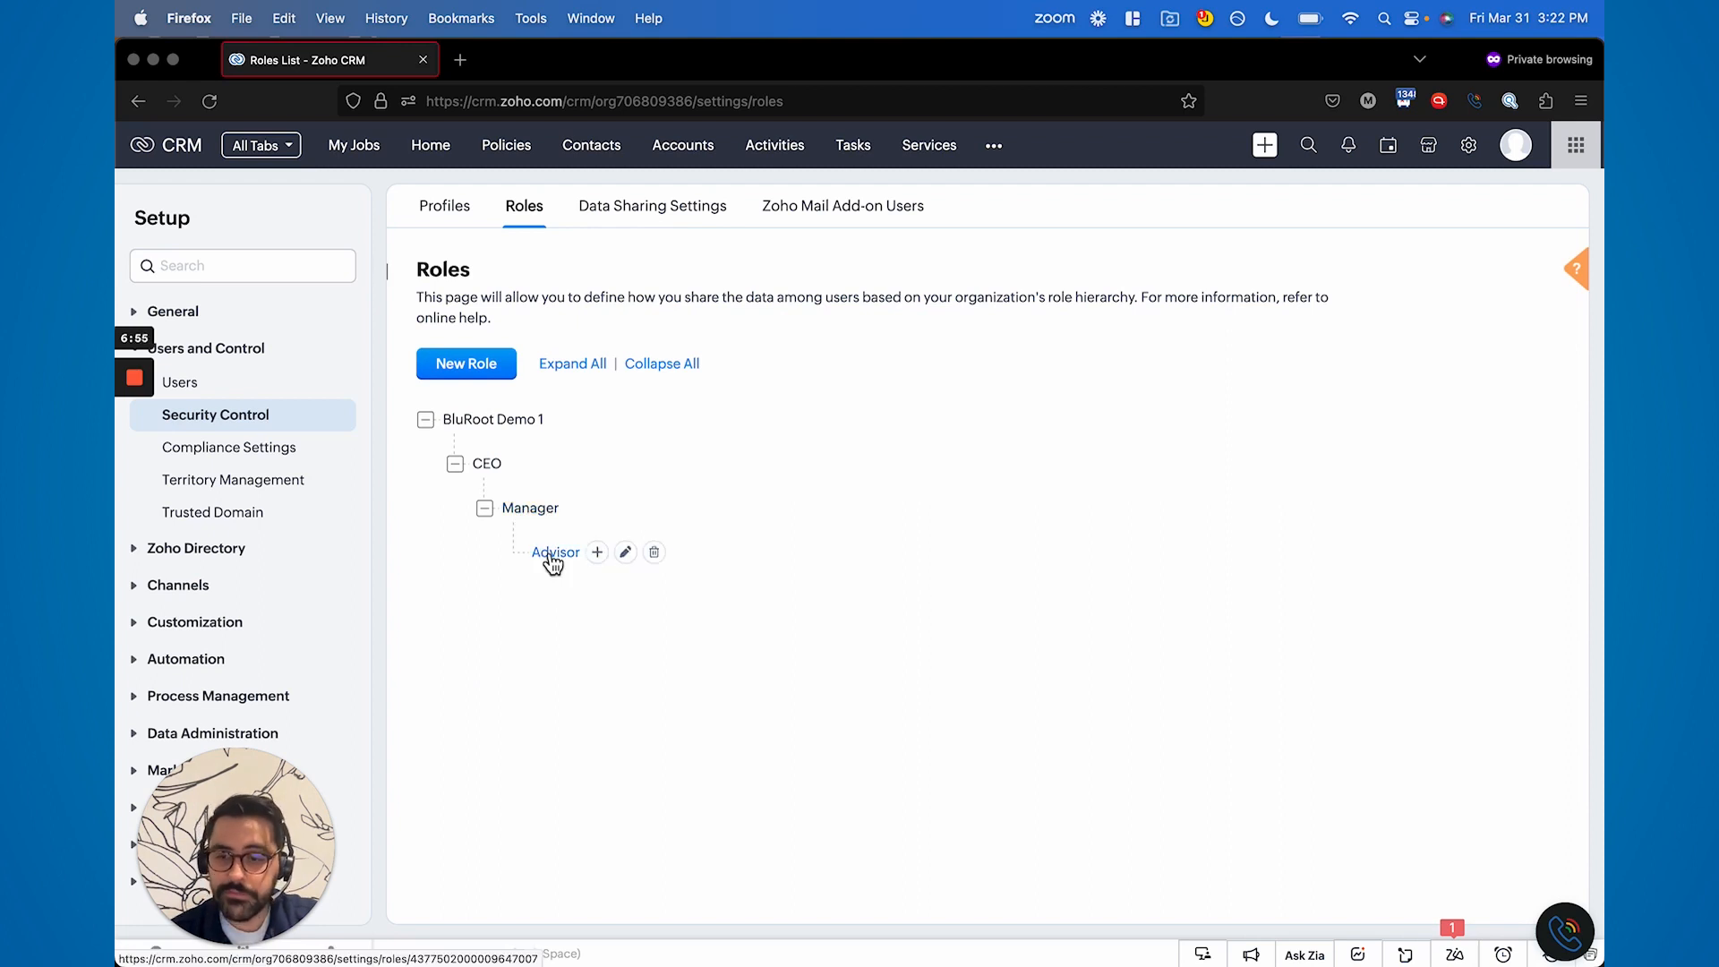
{"action": "left_click", "coordinate": [652, 205]}
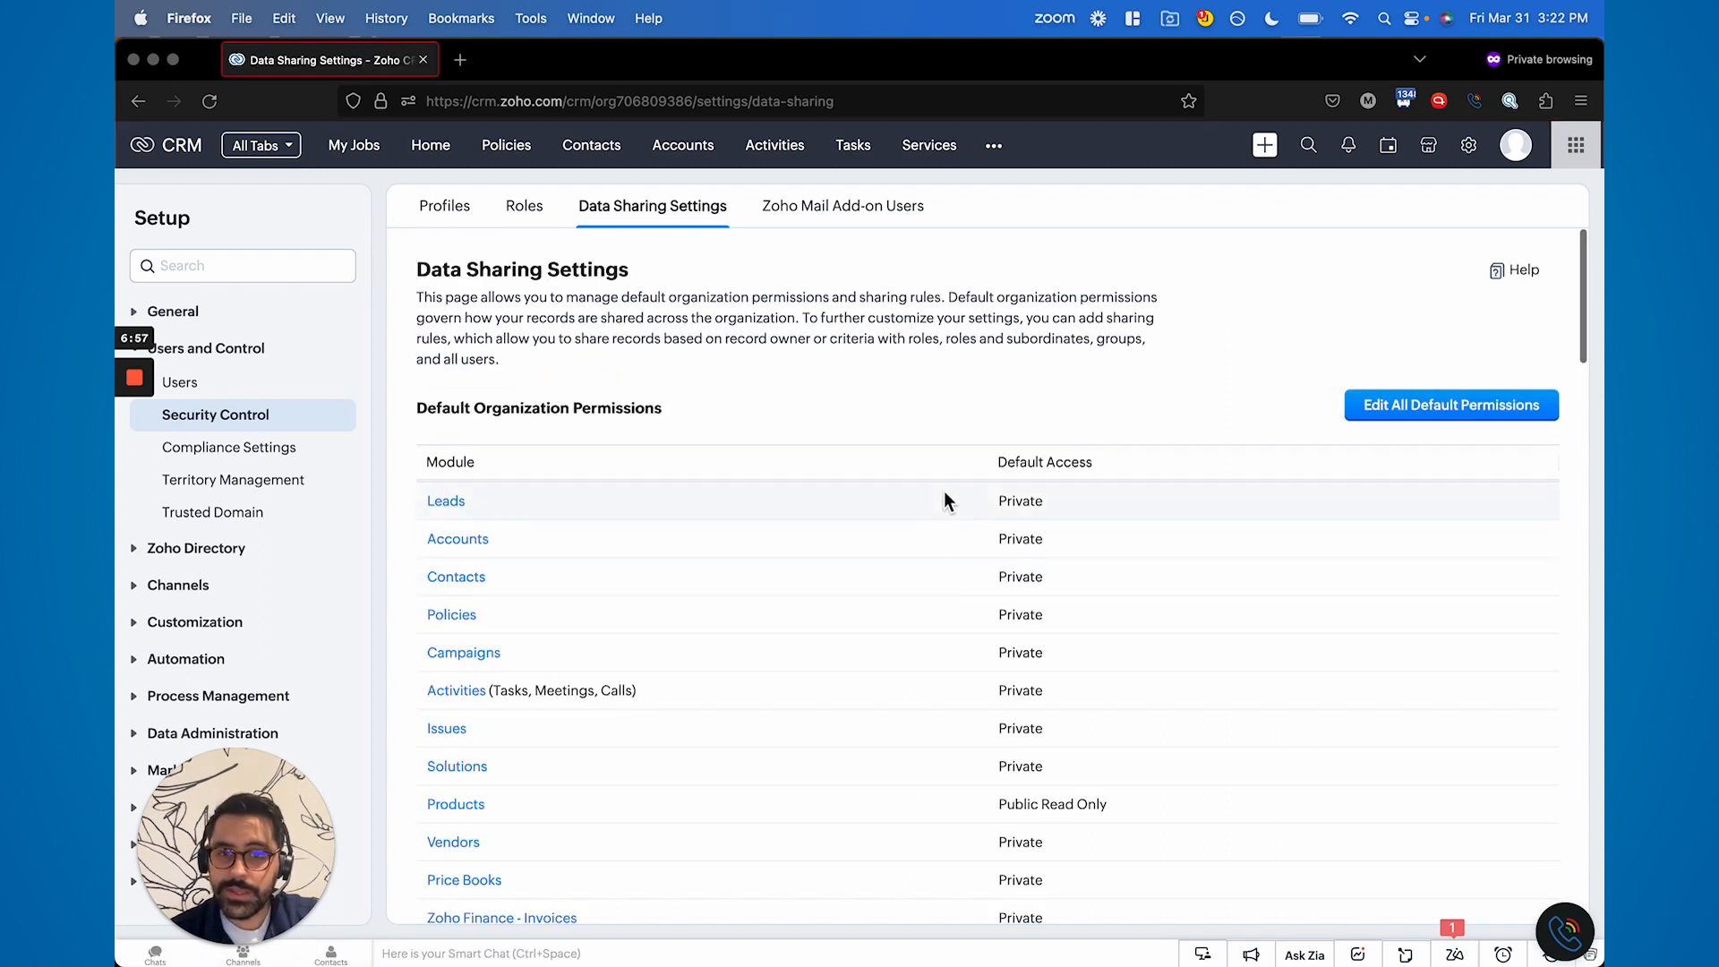
{"action": "left_click", "coordinate": [1450, 405]}
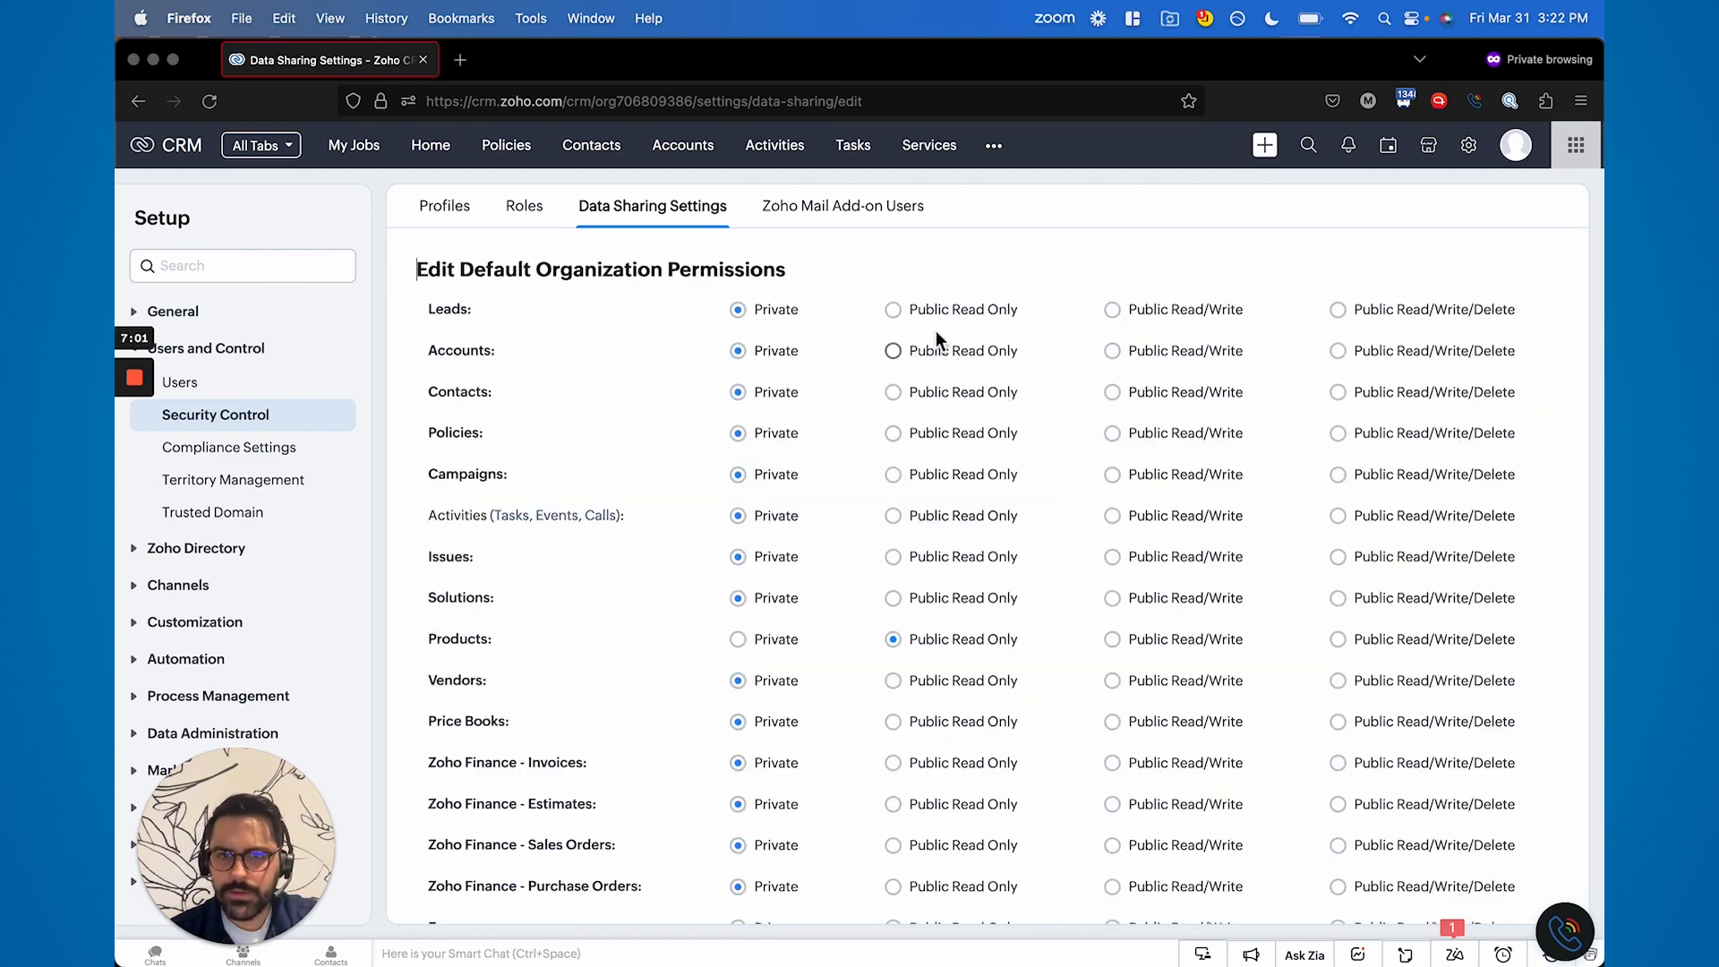
Try Public Read Only, Read/Write and Read/Write/Delete for Leads, and Read/Write for Accounts.
{"action": "left_click", "coordinate": [892, 309]}
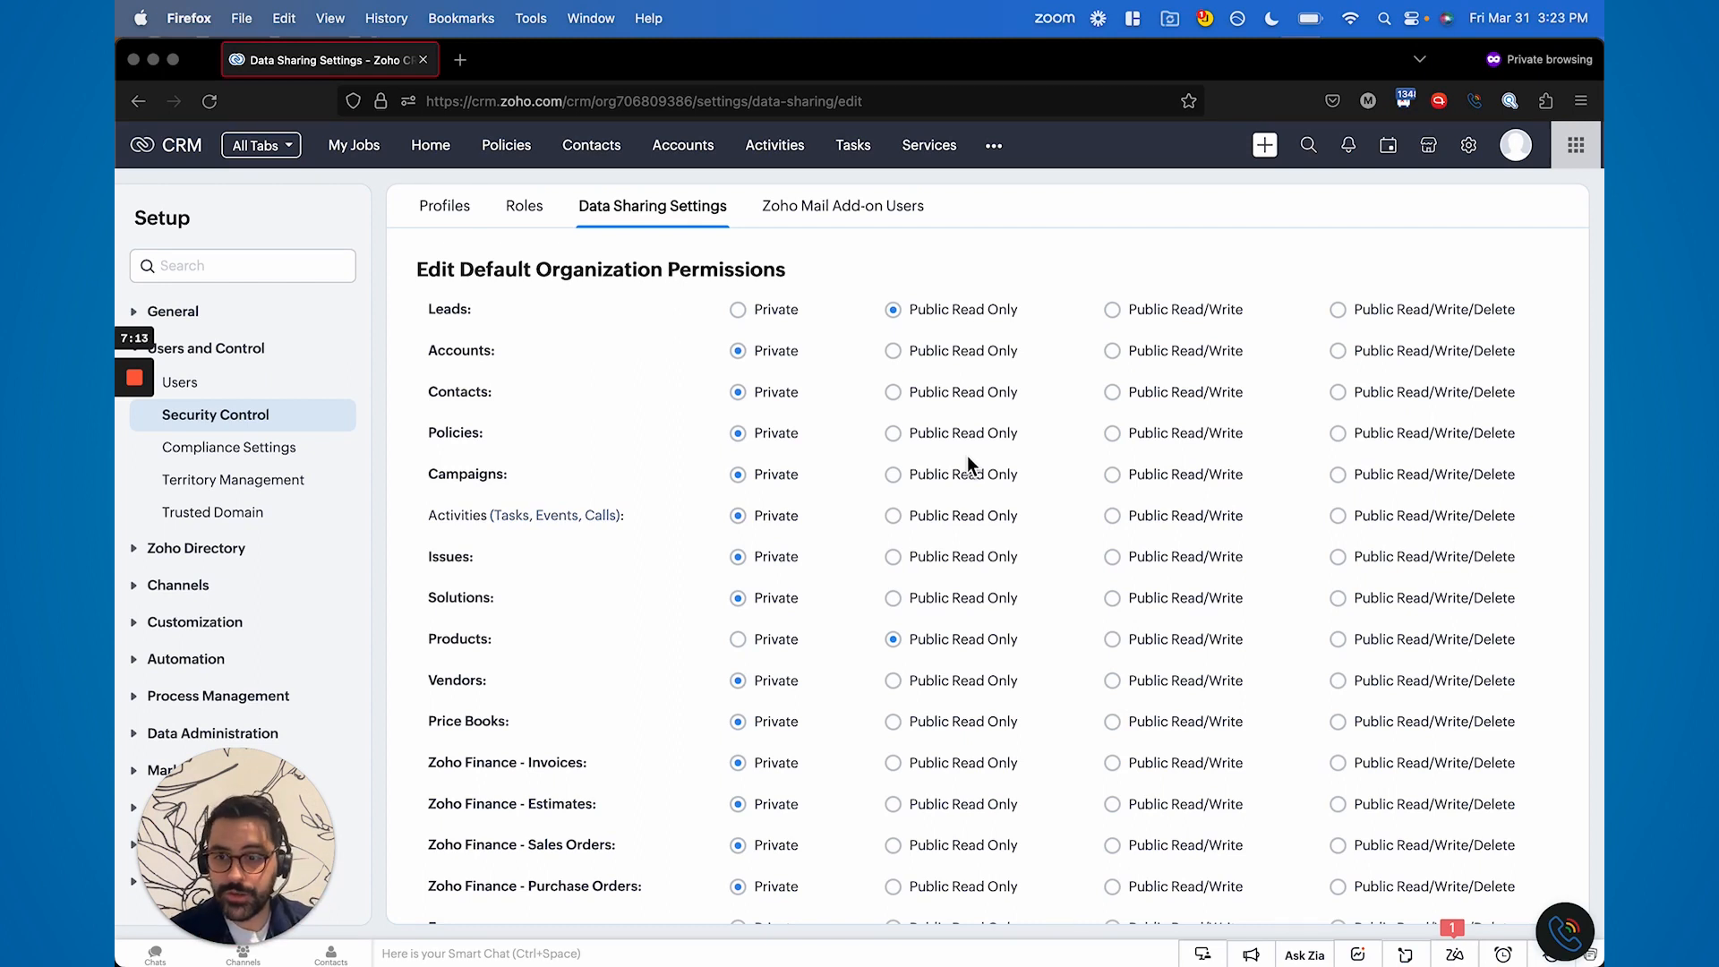
{"action": "left_click", "coordinate": [1113, 309]}
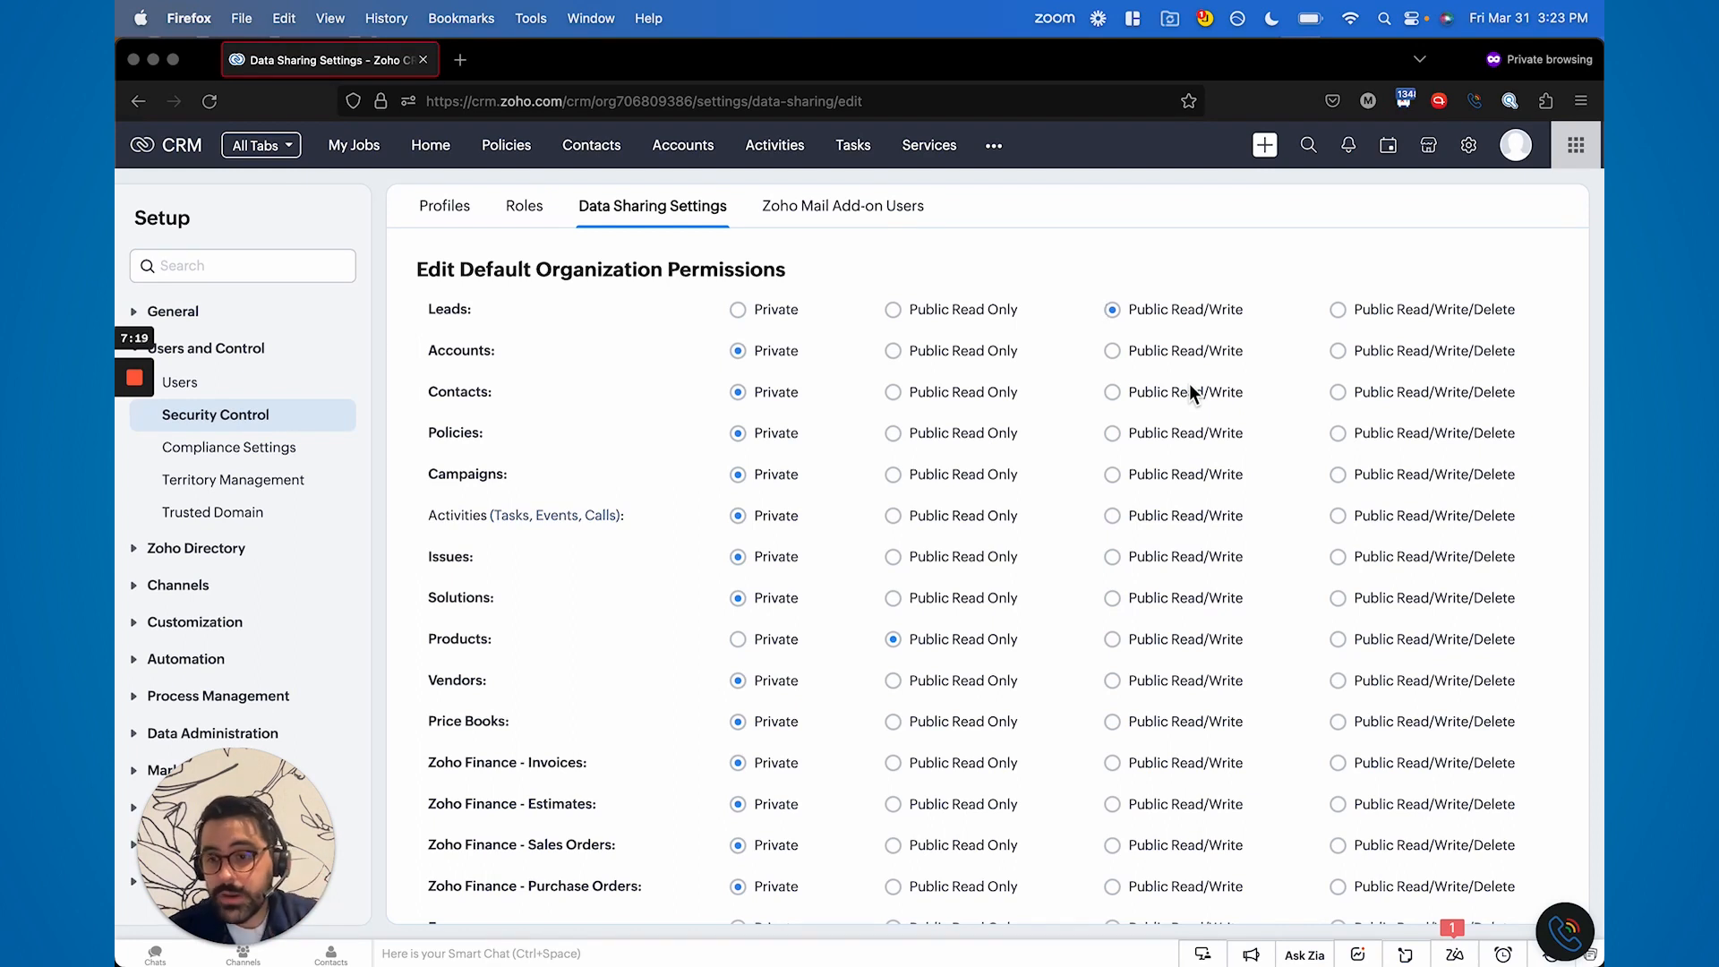
{"action": "left_click", "coordinate": [1337, 309]}
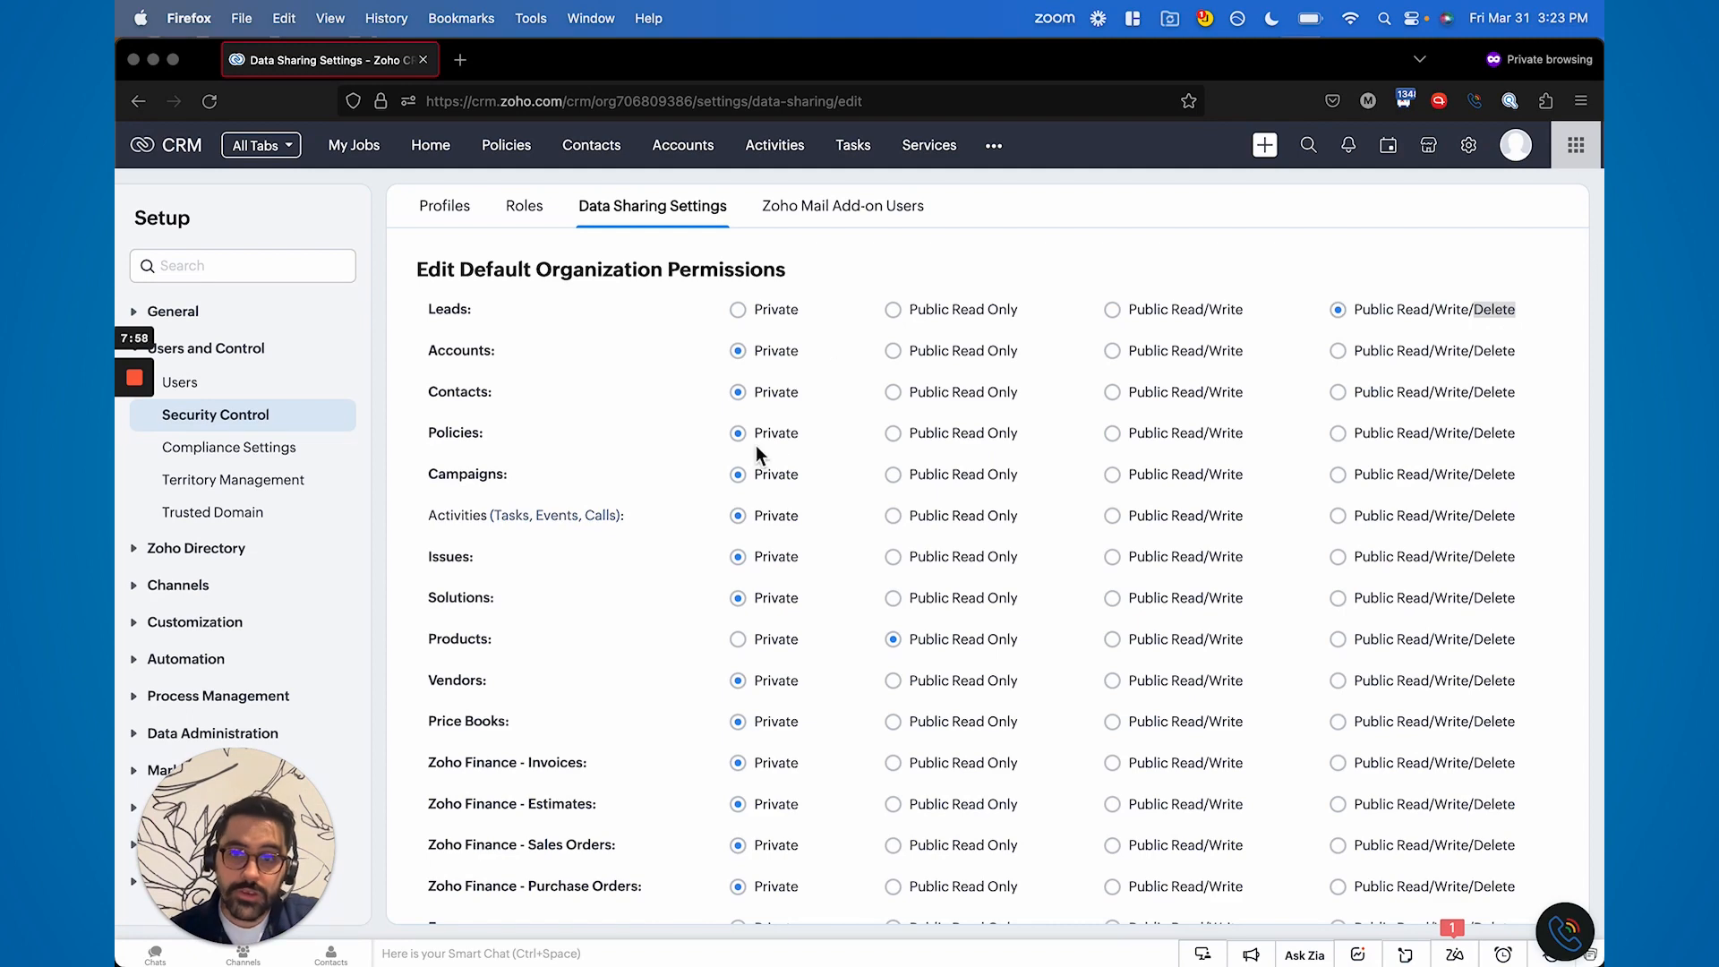
{"action": "left_click", "coordinate": [1113, 350]}
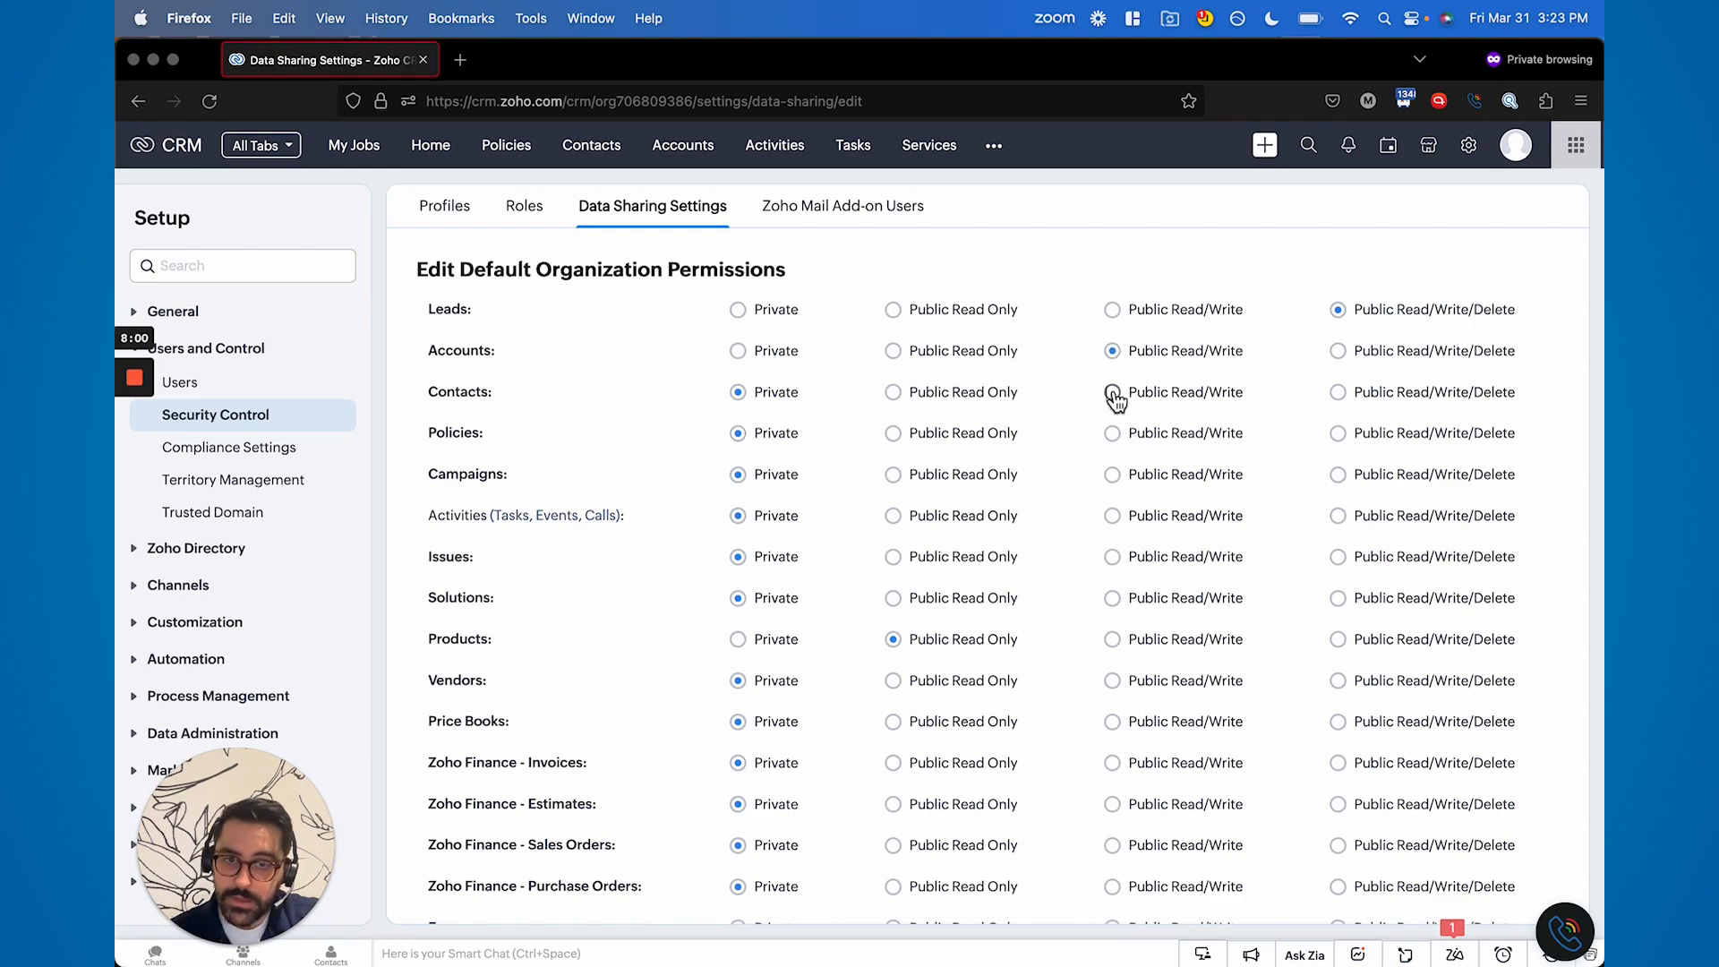
{"action": "scroll", "scroll_direction": "down", "scroll_amount": 3}
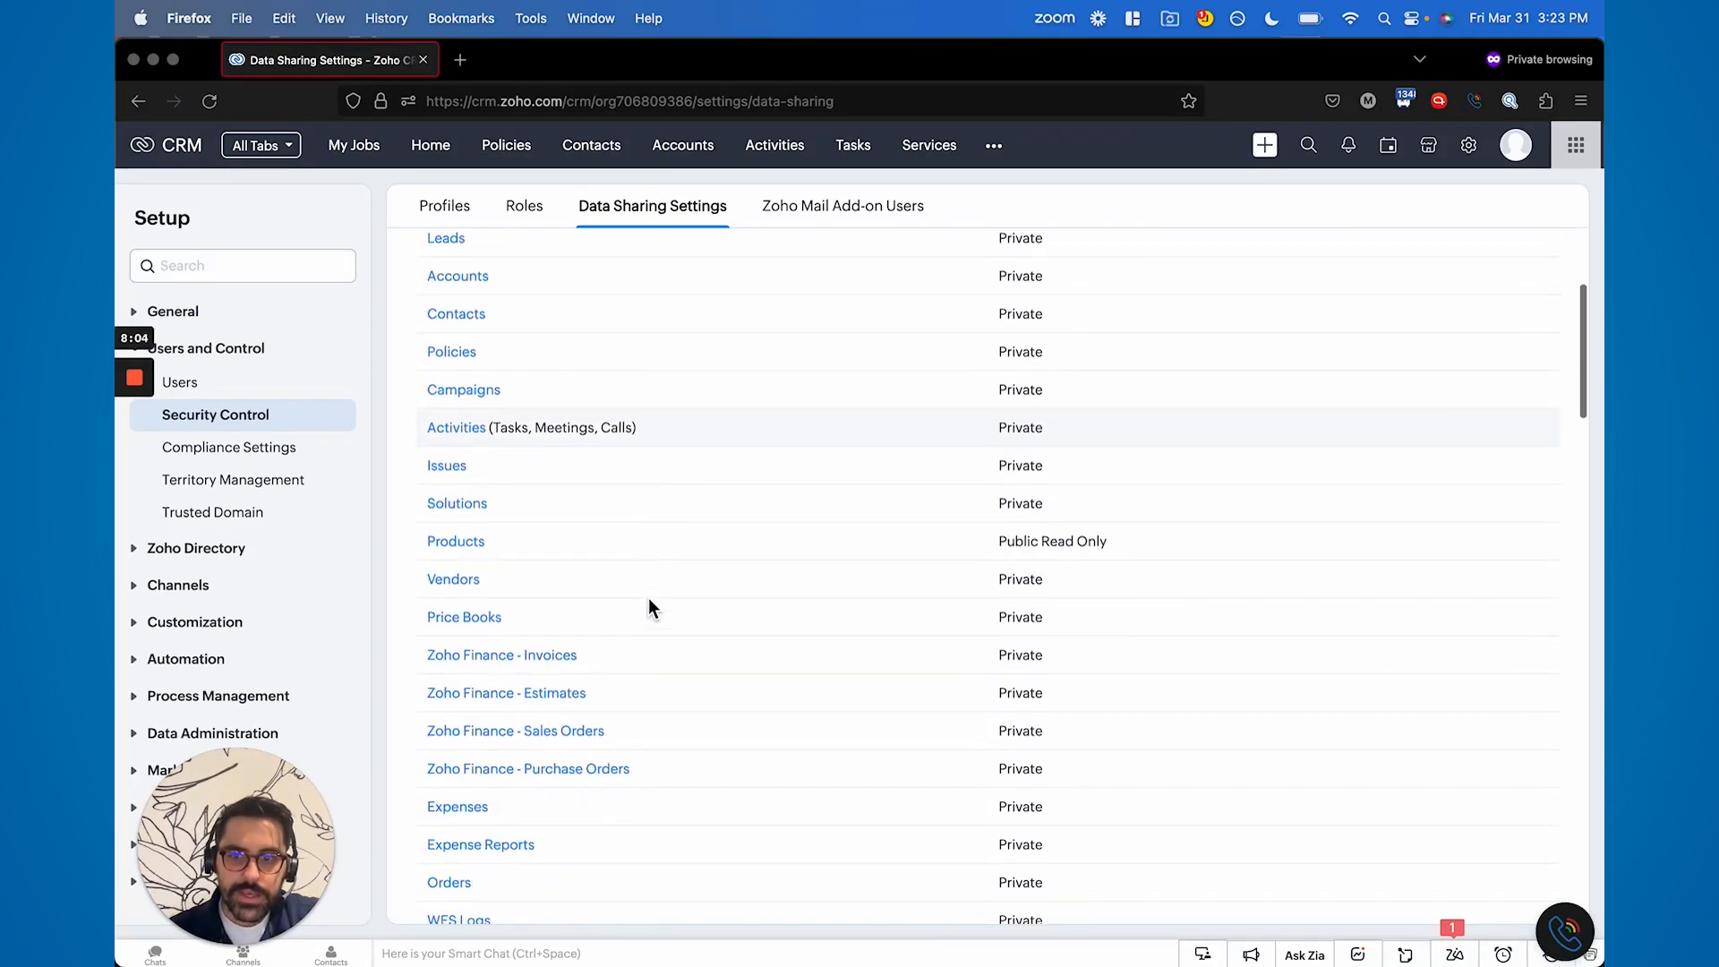
{"action": "scroll", "scroll_direction": "up", "scroll_amount": 3}
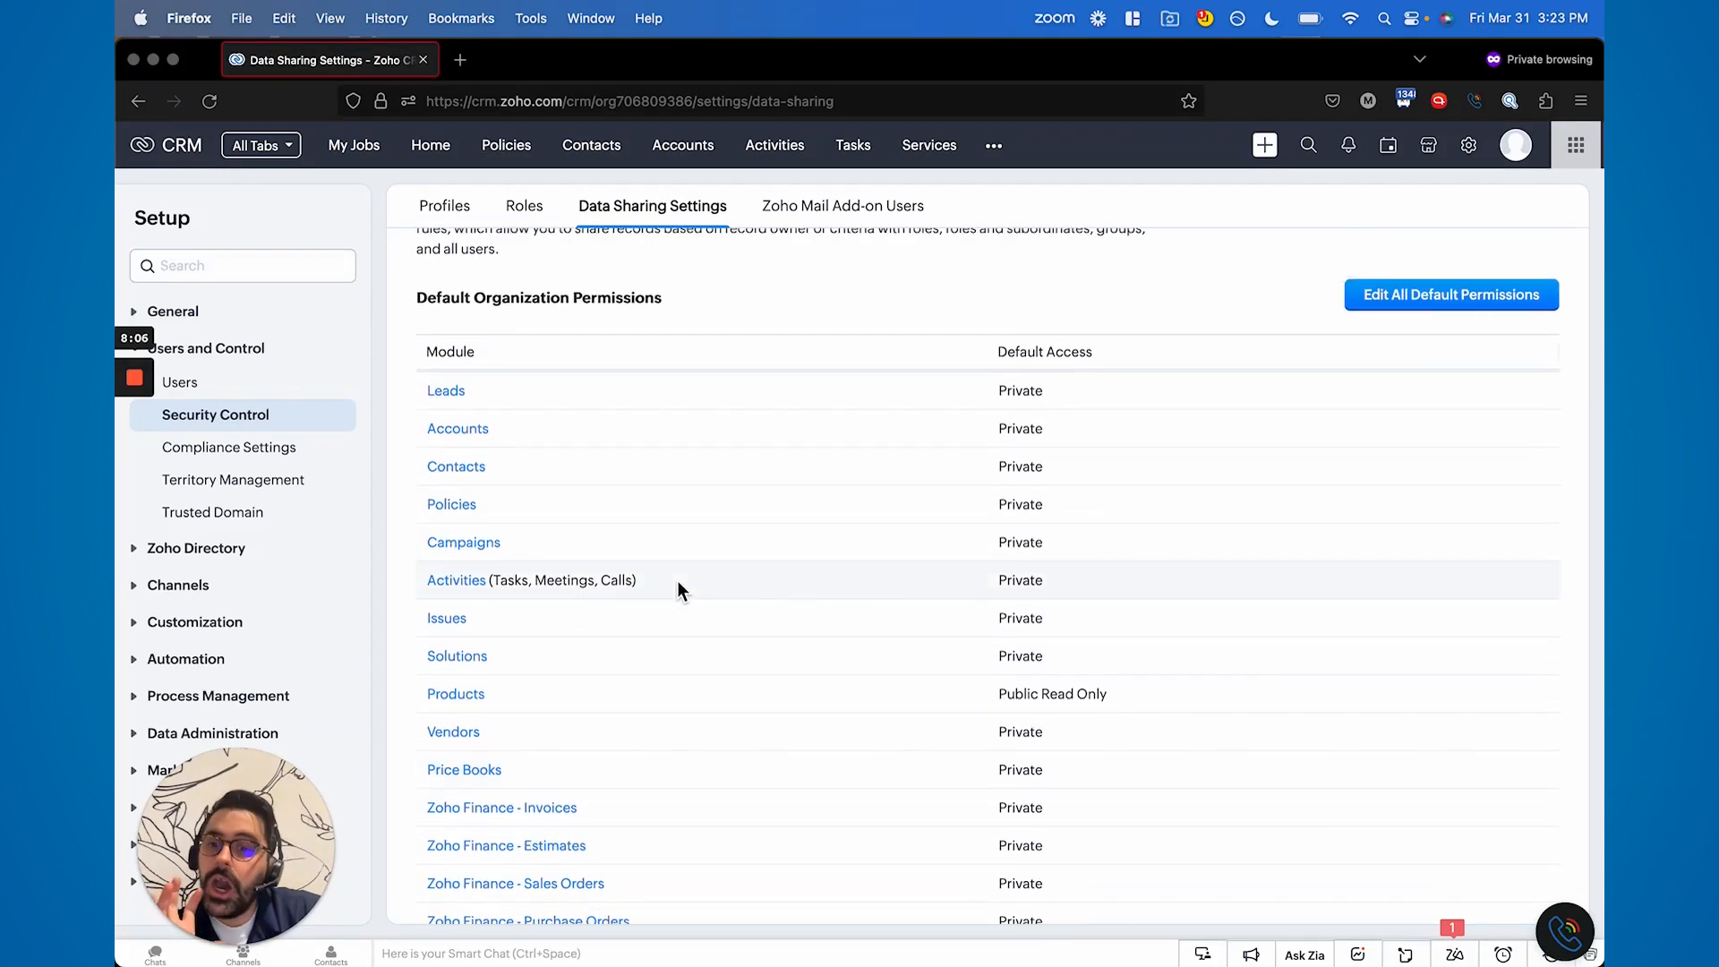
{"action": "scroll", "scroll_direction": "down", "scroll_amount": 3}
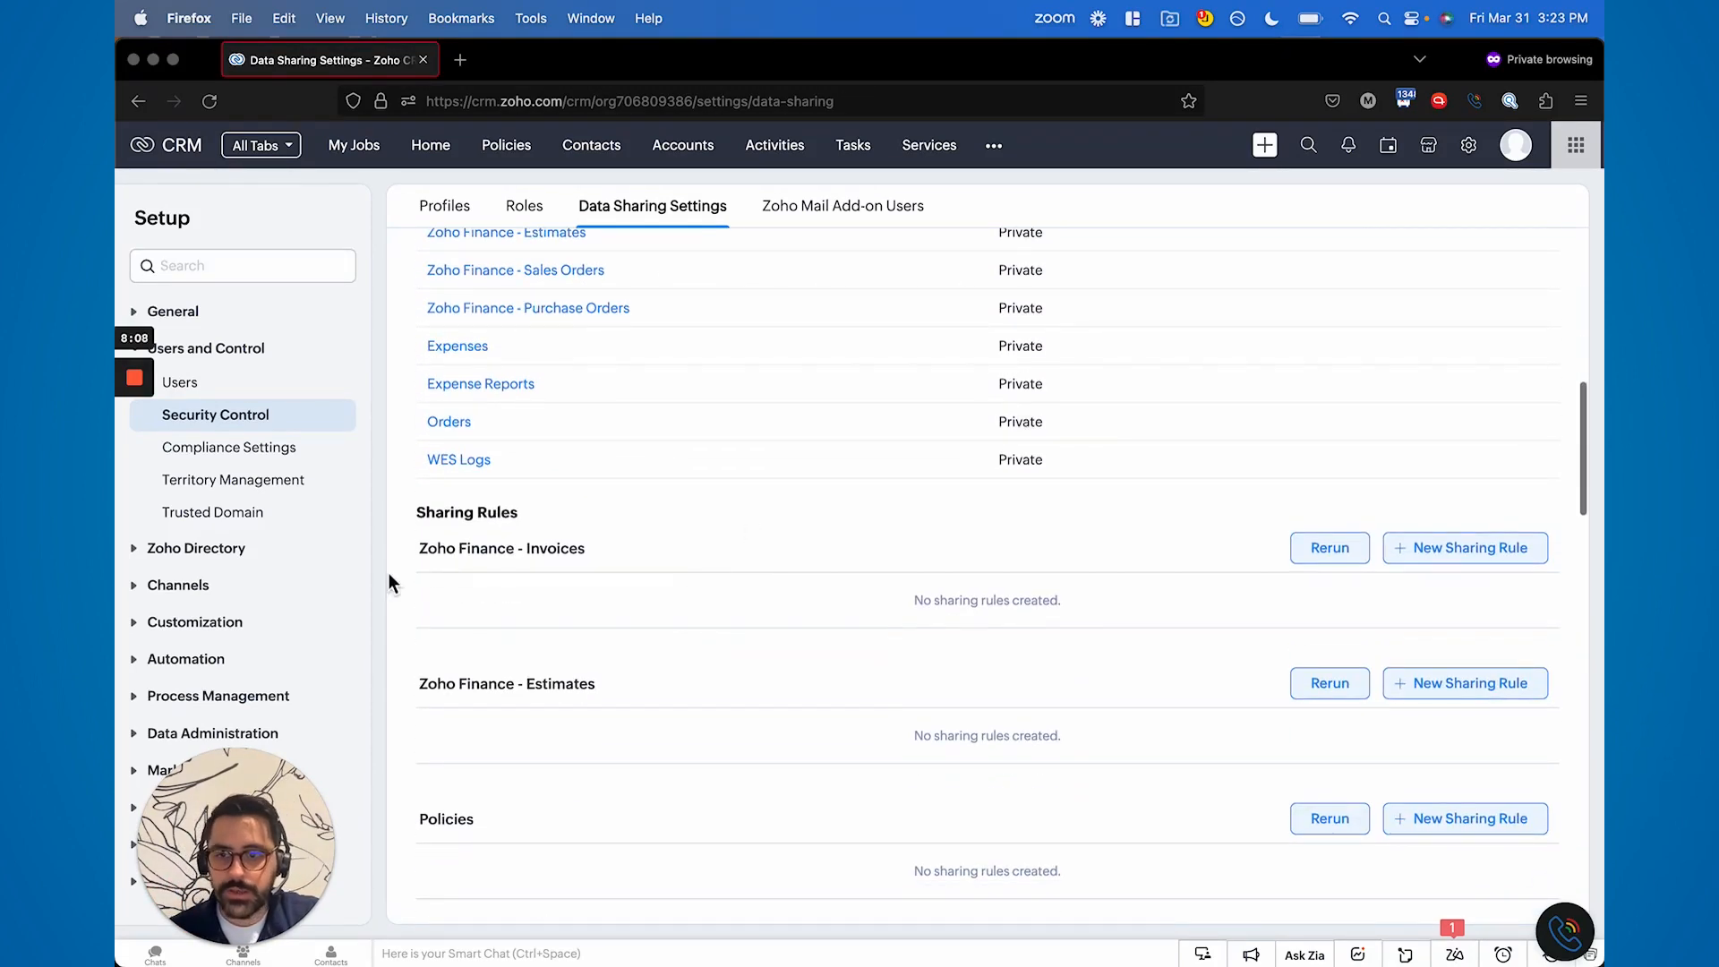